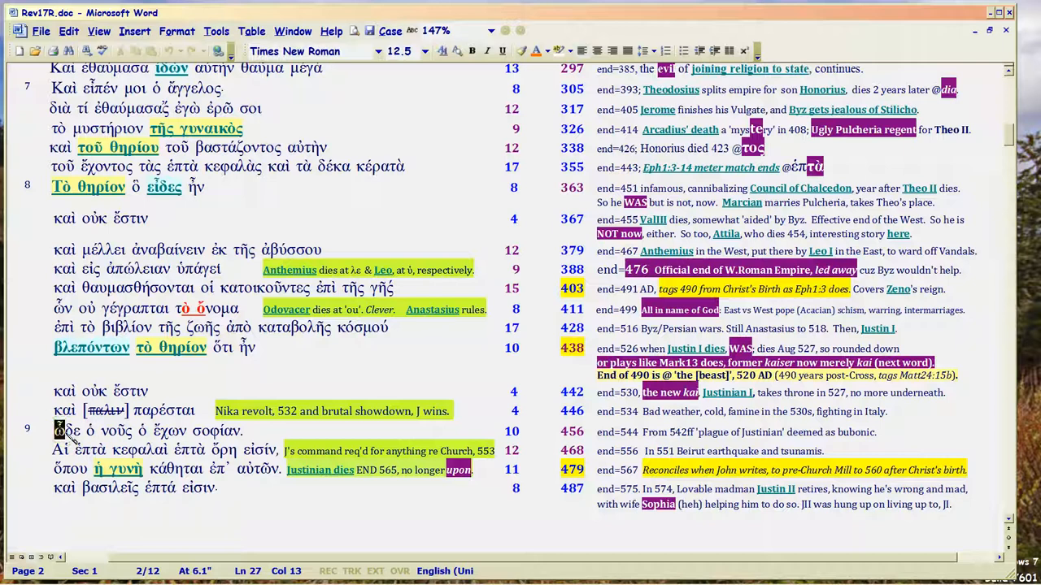
Step: Select the καὶ οὐκ ἔστιν and παρέσται lines together with their count entries
{"action": "double_click", "coordinate": [65, 430]}
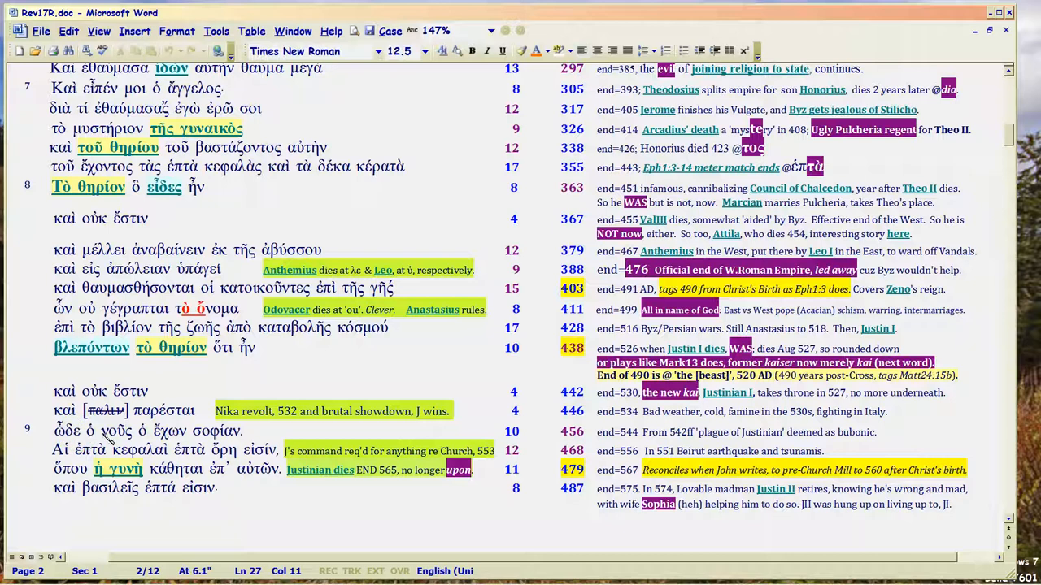
{"action": "mouse_move", "coordinate": [160, 411]}
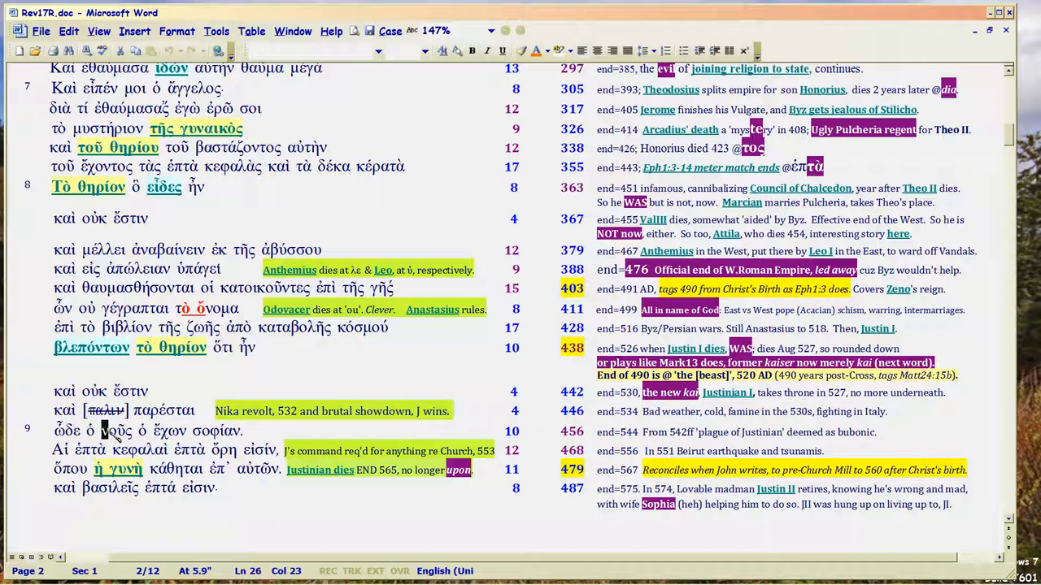
{"action": "double_click", "coordinate": [114, 431]}
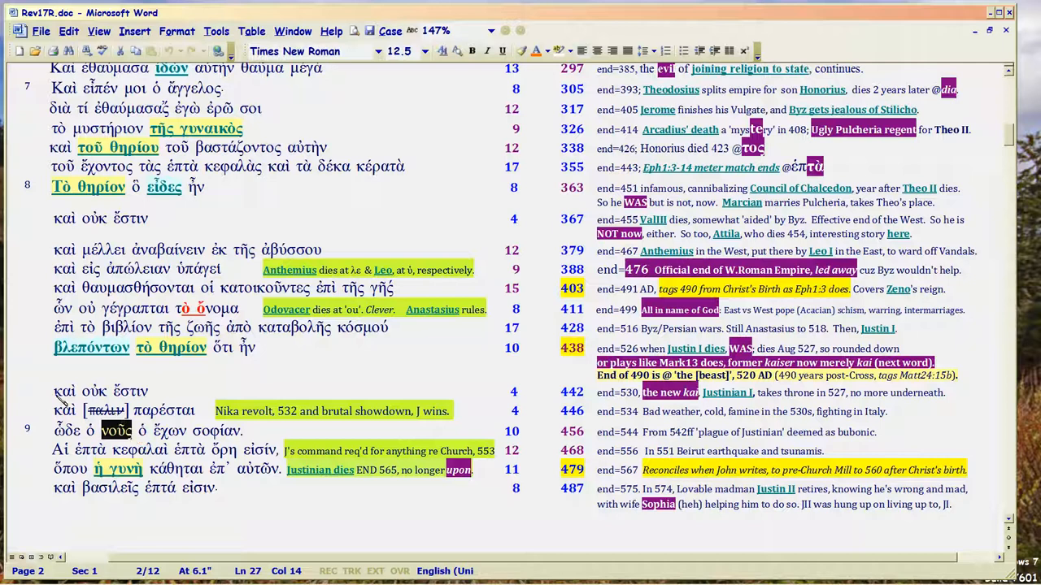
{"action": "double_click", "coordinate": [64, 391]}
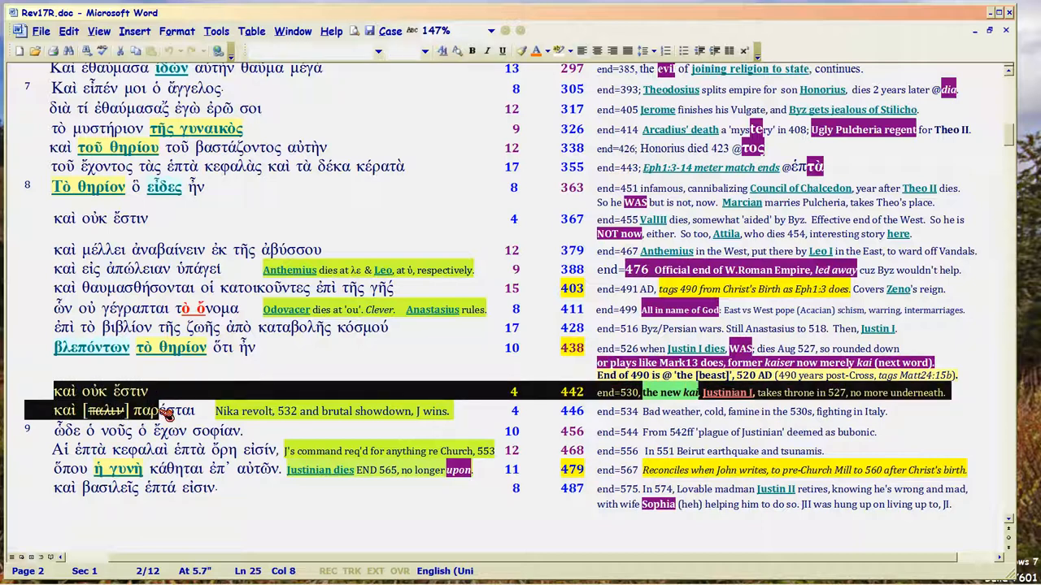
{"action": "mouse_move", "coordinate": [151, 426]}
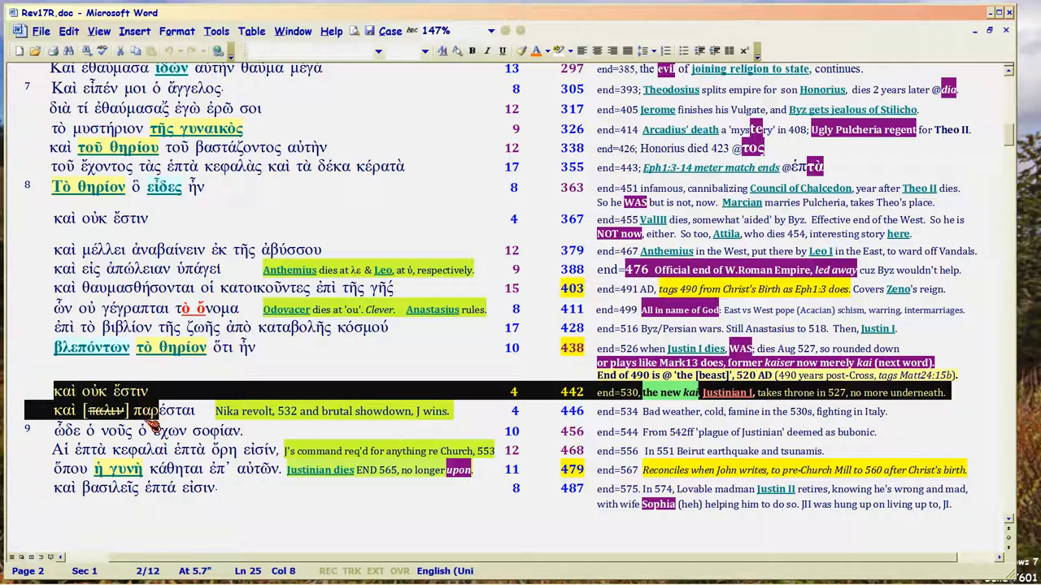
{"action": "mouse_move", "coordinate": [156, 429]}
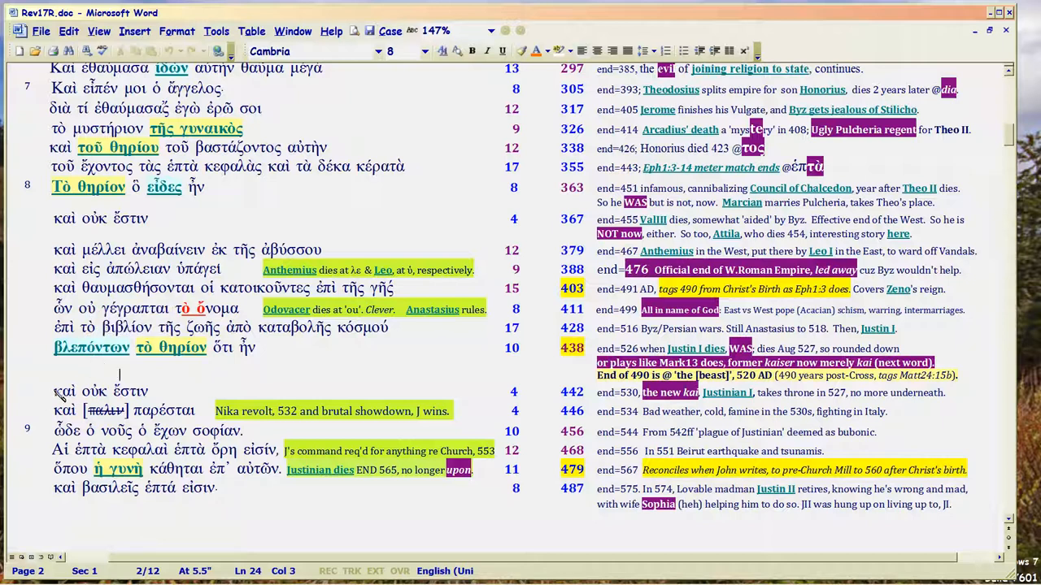
{"action": "double_click", "coordinate": [62, 391]}
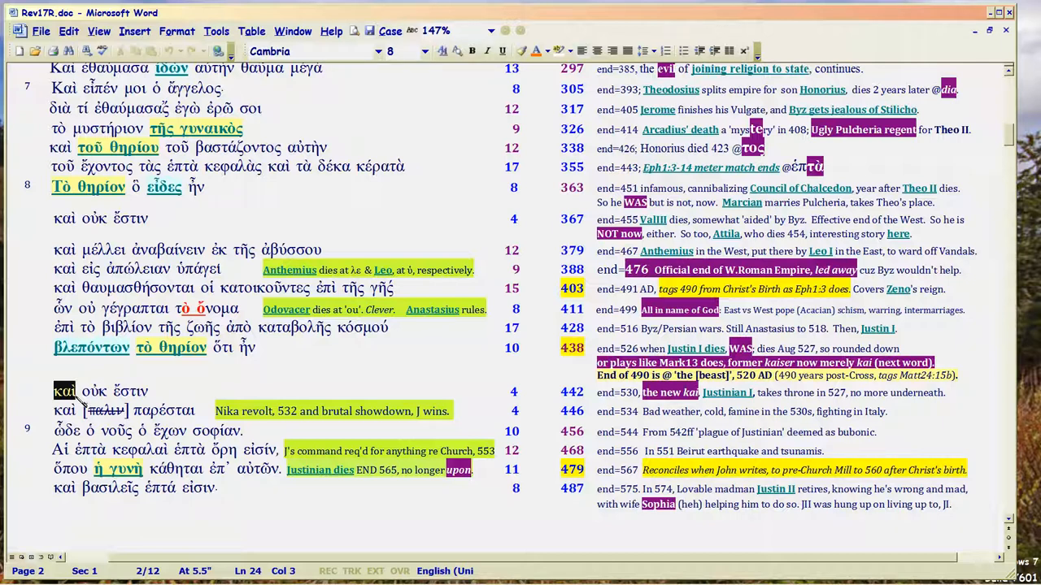
{"action": "left_click_drag", "start_coordinate": [64, 391], "coordinate": [178, 411]}
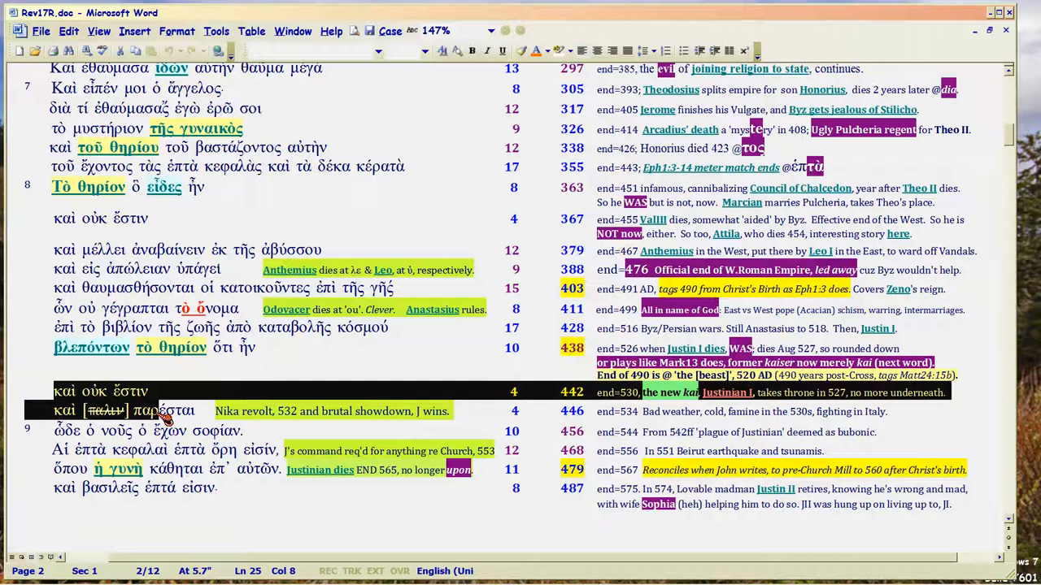
{"action": "mouse_move", "coordinate": [236, 419]}
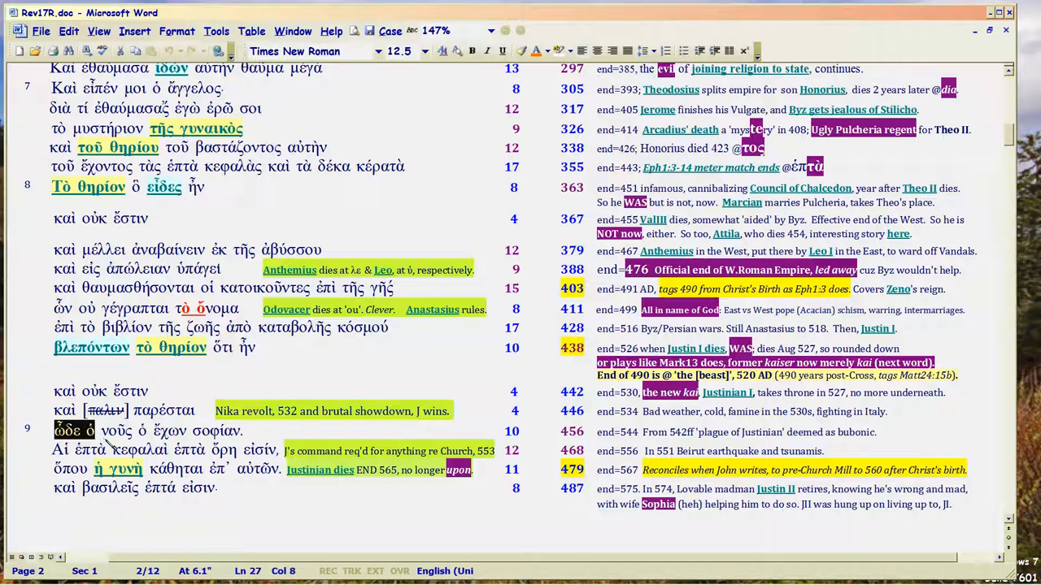
Step: Repeatedly select the words νοῦς and ὧδε in verse 9
{"action": "double_click", "coordinate": [111, 431]}
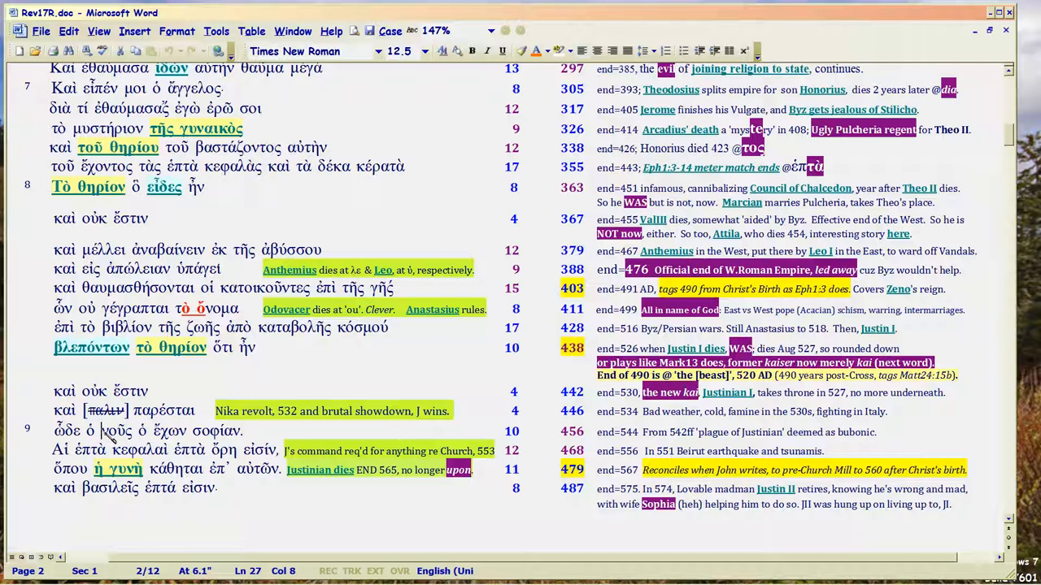
{"action": "double_click", "coordinate": [111, 430]}
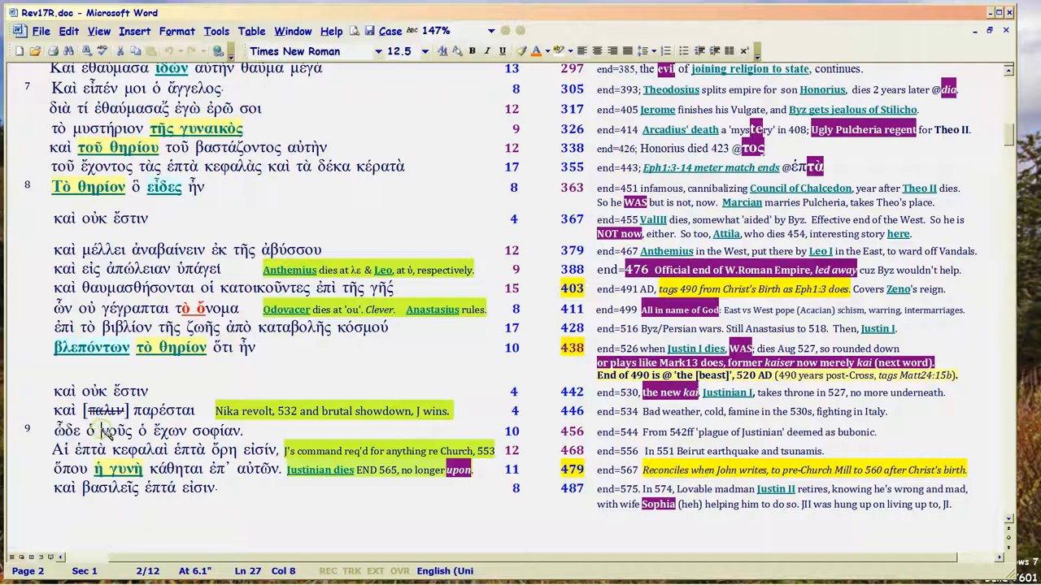
{"action": "double_click", "coordinate": [116, 431]}
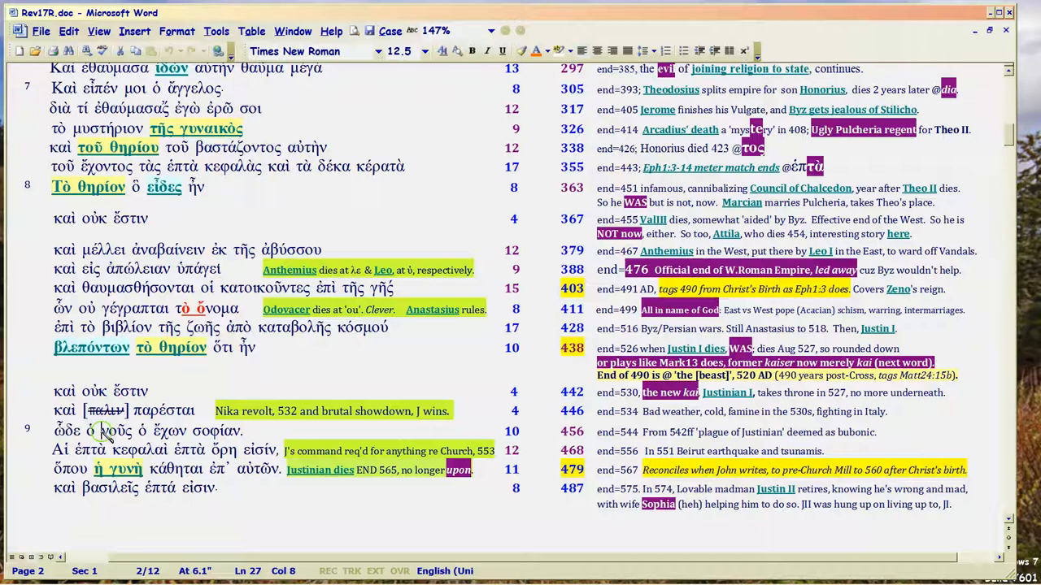
{"action": "double_click", "coordinate": [117, 430]}
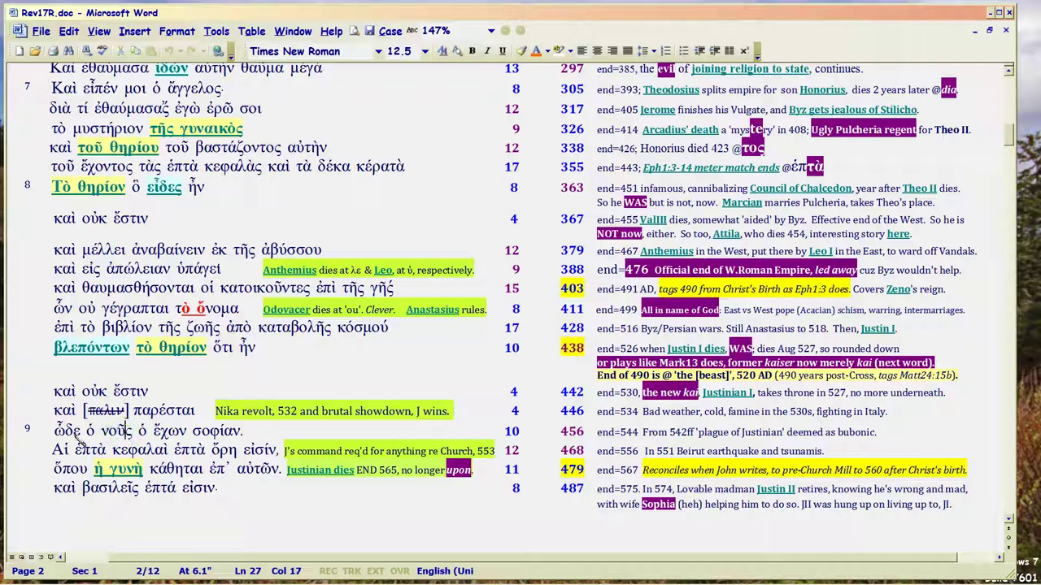
{"action": "double_click", "coordinate": [65, 430]}
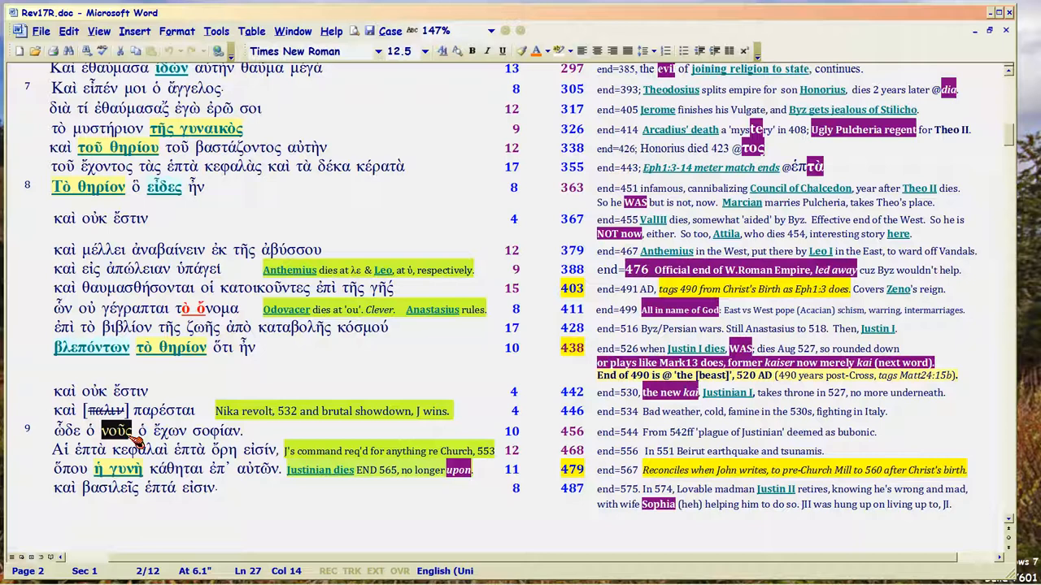
{"action": "mouse_move", "coordinate": [55, 430]}
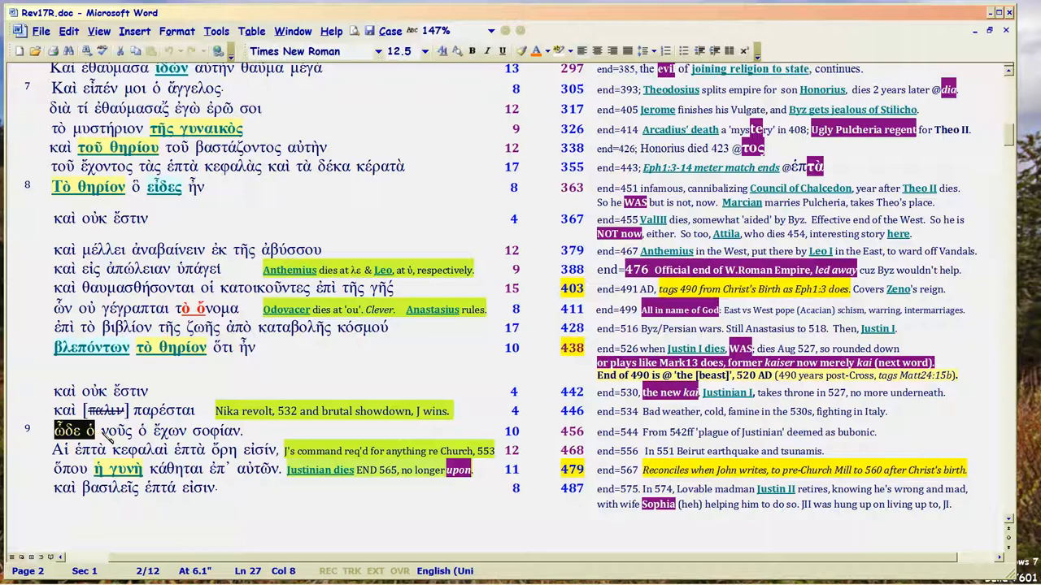
{"action": "double_click", "coordinate": [116, 430]}
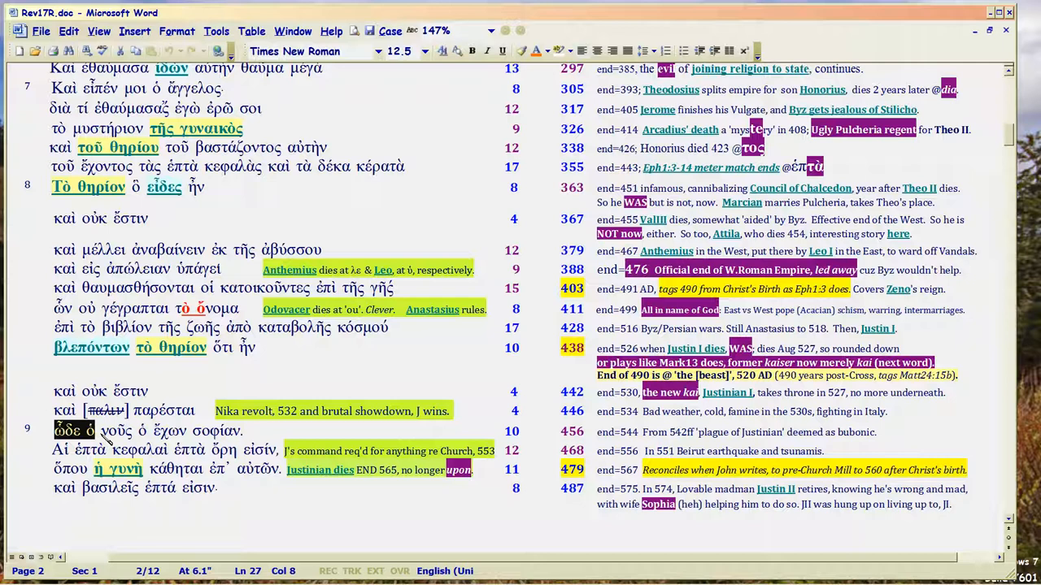
{"action": "double_click", "coordinate": [116, 430]}
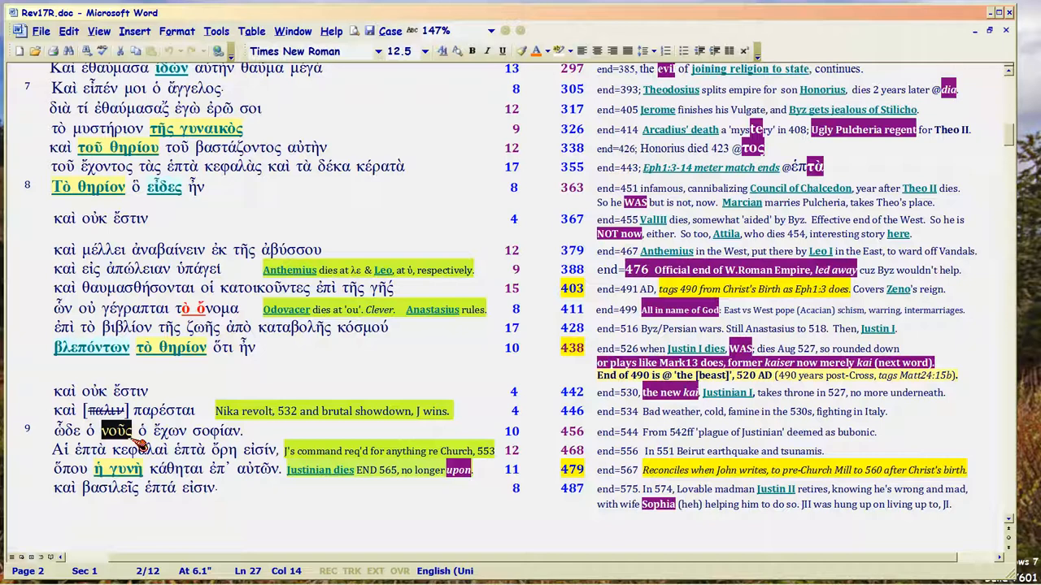
{"action": "mouse_move", "coordinate": [138, 443]}
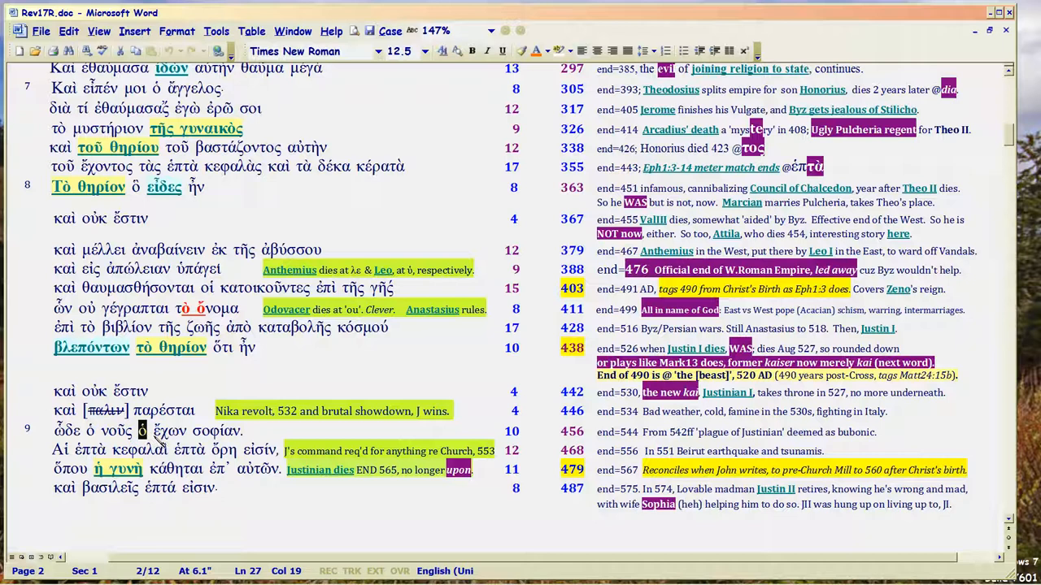
Step: Select the opening phrase ὧδε ὁ and the word νοῦς in verse 9
{"action": "double_click", "coordinate": [168, 431]}
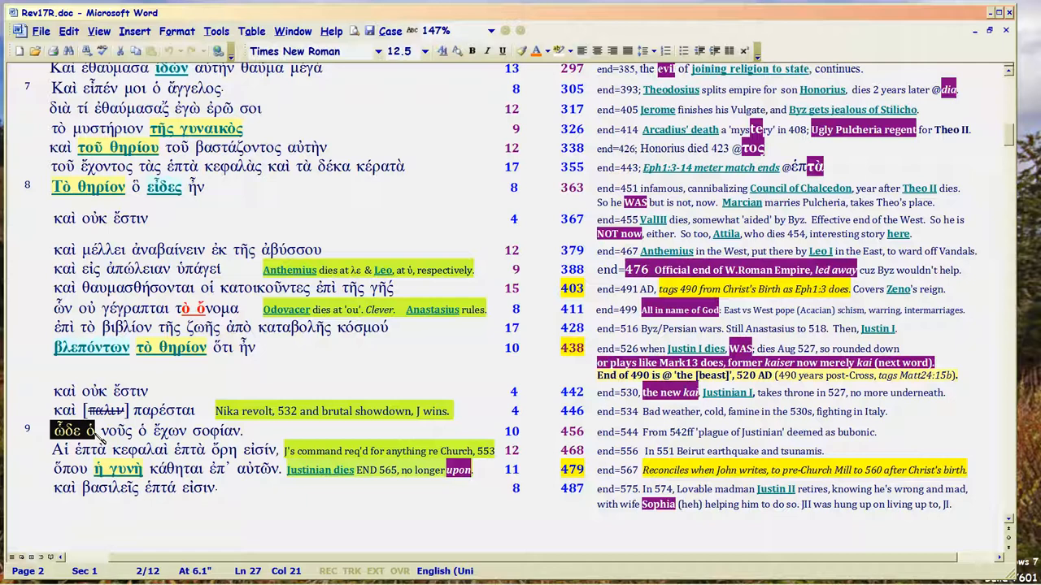
{"action": "mouse_move", "coordinate": [122, 434]}
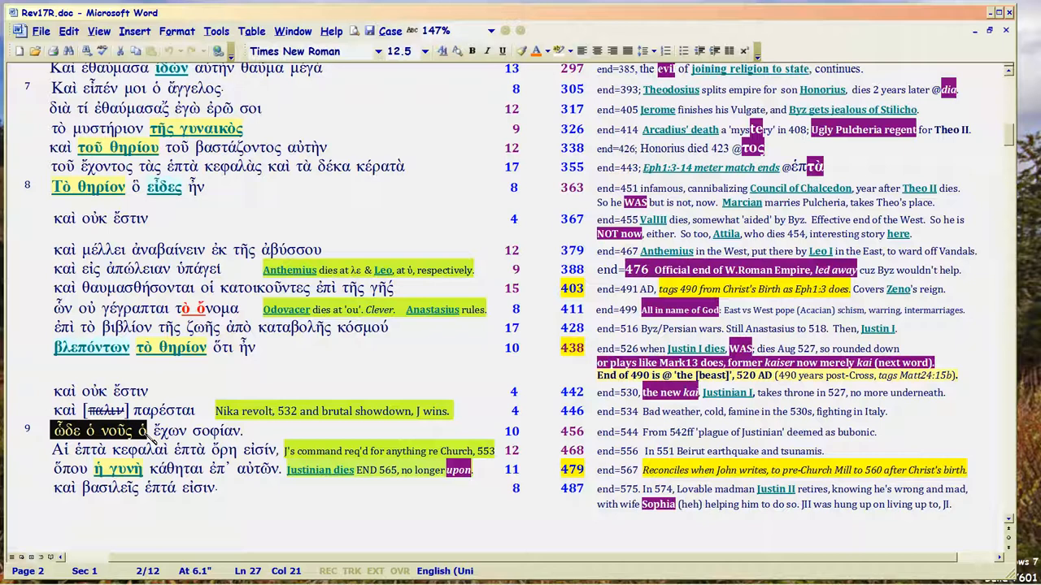
{"action": "left_click", "coordinate": [163, 431]}
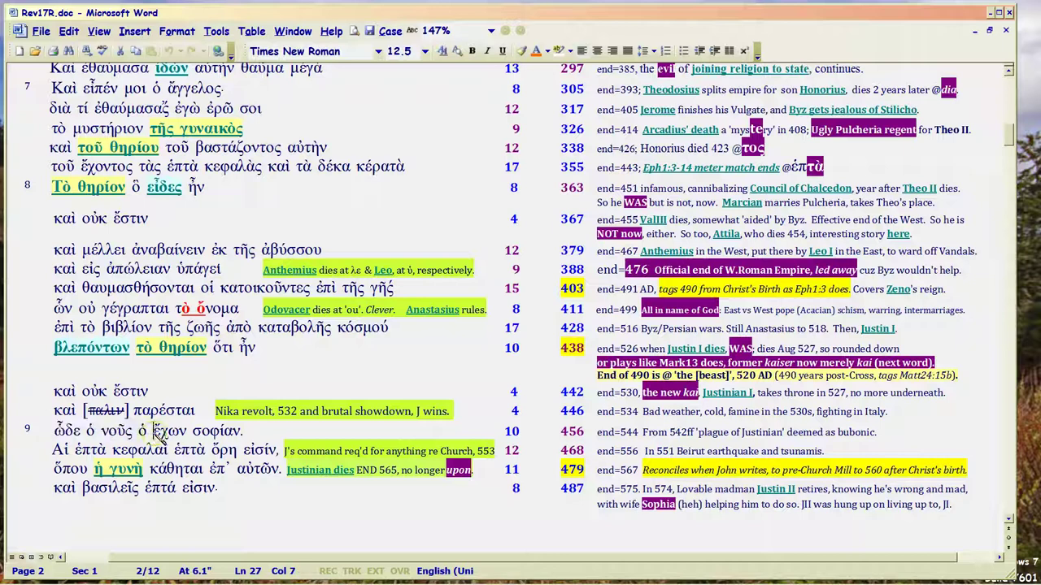
{"action": "double_click", "coordinate": [165, 431]}
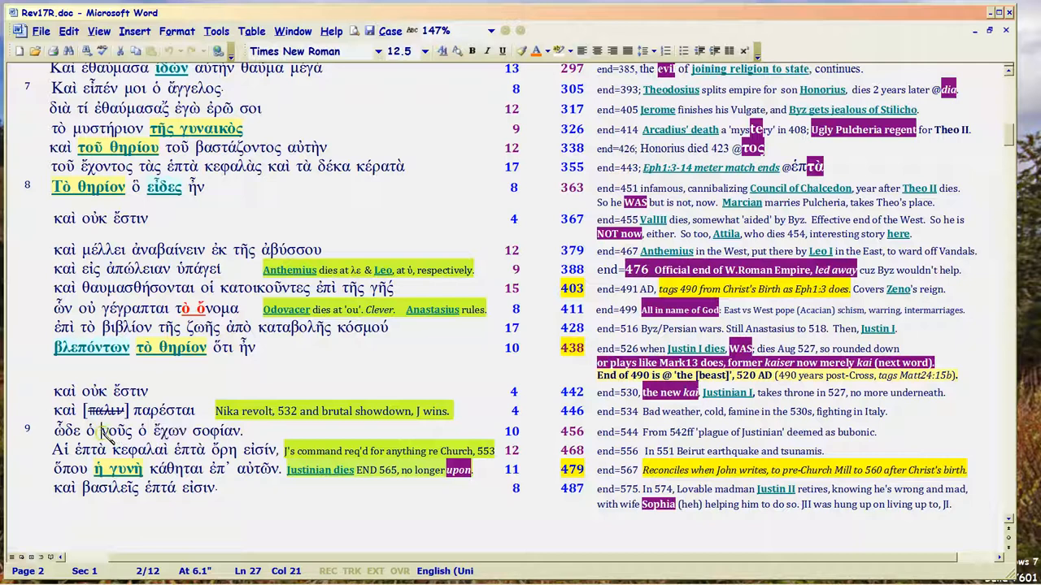
{"action": "double_click", "coordinate": [117, 430]}
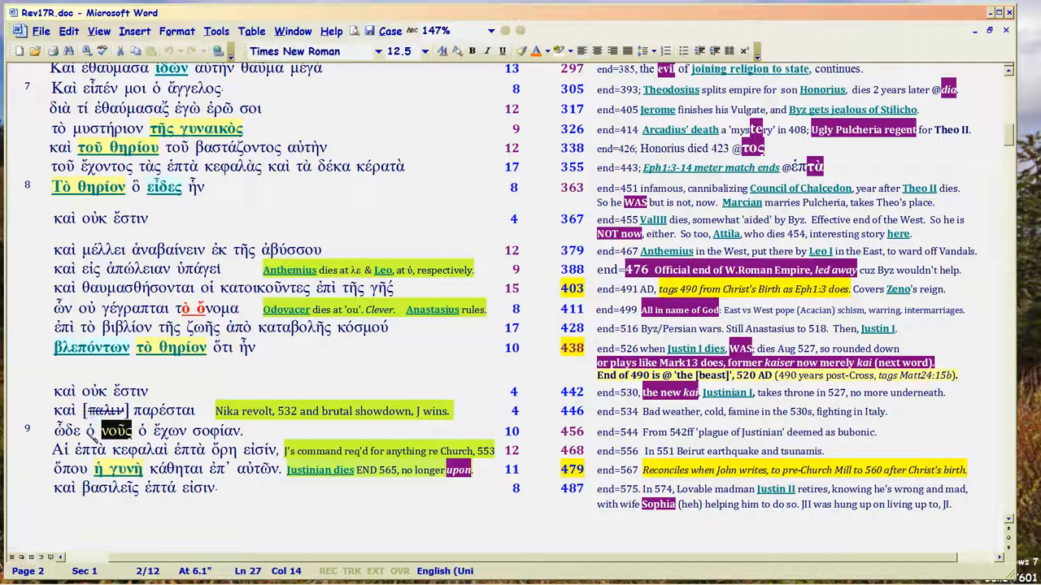
{"action": "mouse_move", "coordinate": [150, 438]}
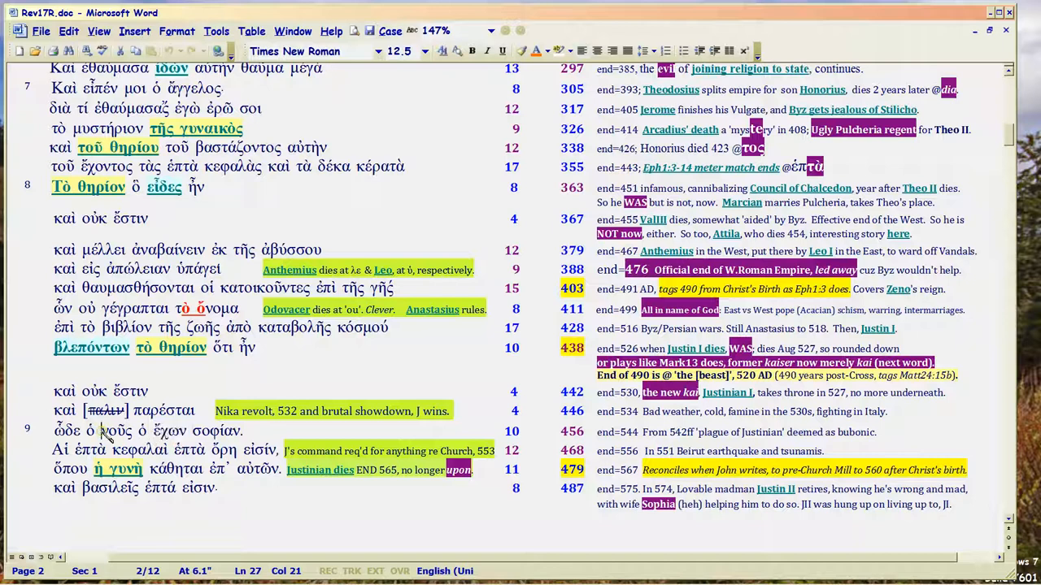
{"action": "double_click", "coordinate": [115, 431]}
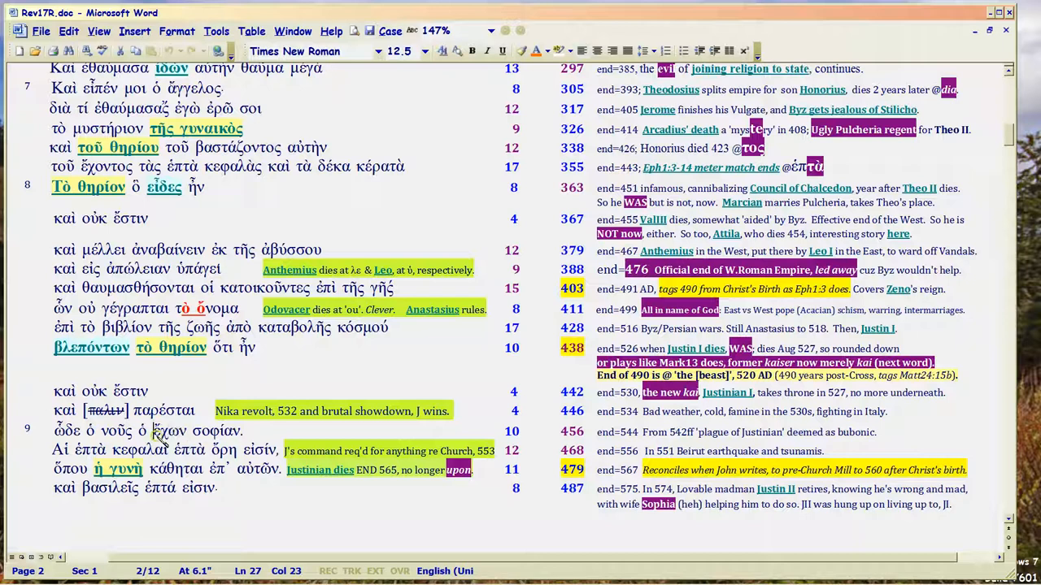
{"action": "double_click", "coordinate": [170, 431]}
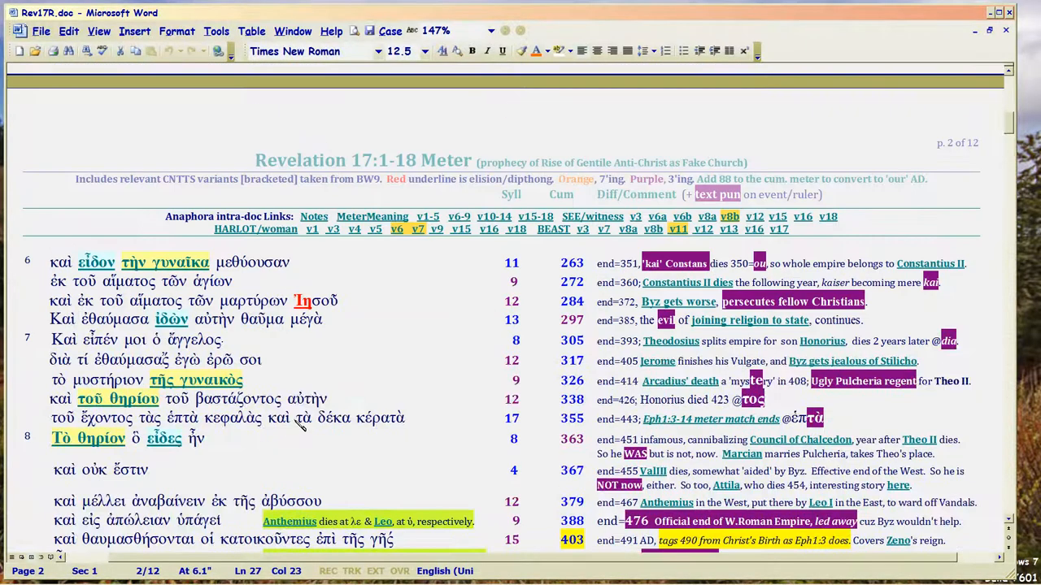
{"action": "scroll", "scroll_direction": "up", "scroll_amount": 3}
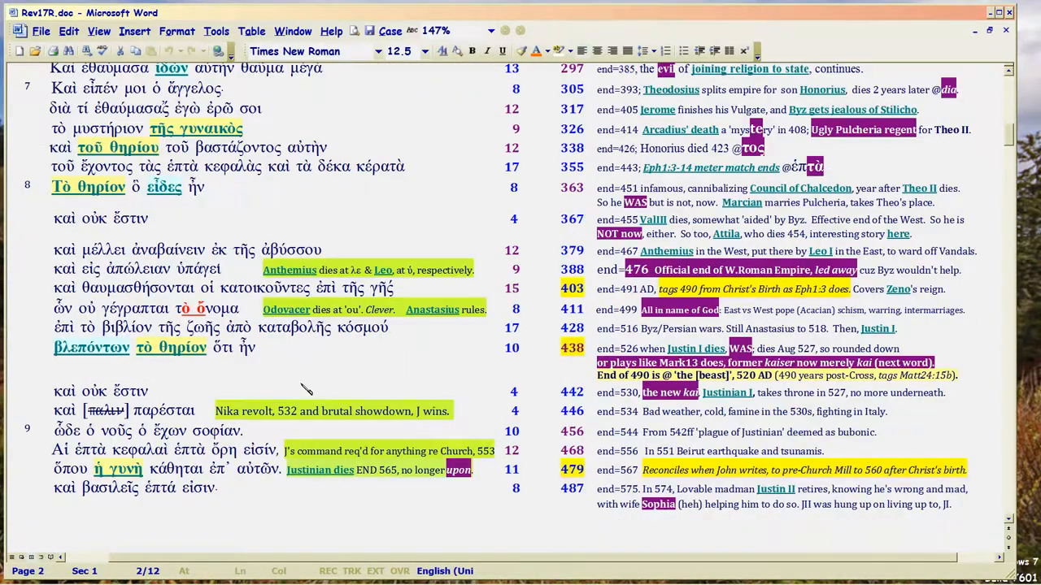
{"action": "scroll", "scroll_direction": "down", "scroll_amount": 3}
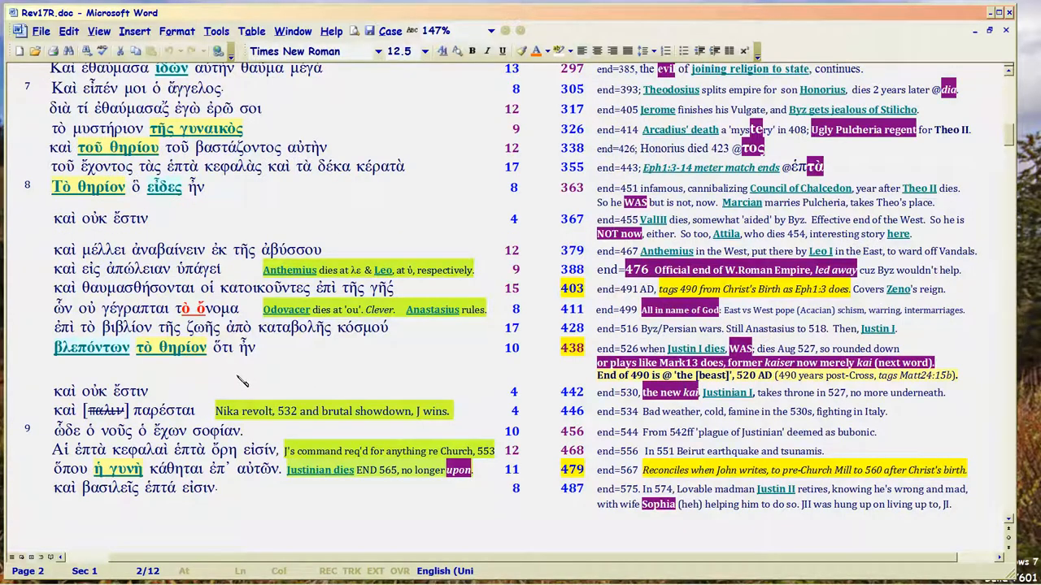
{"action": "mouse_move", "coordinate": [264, 382]}
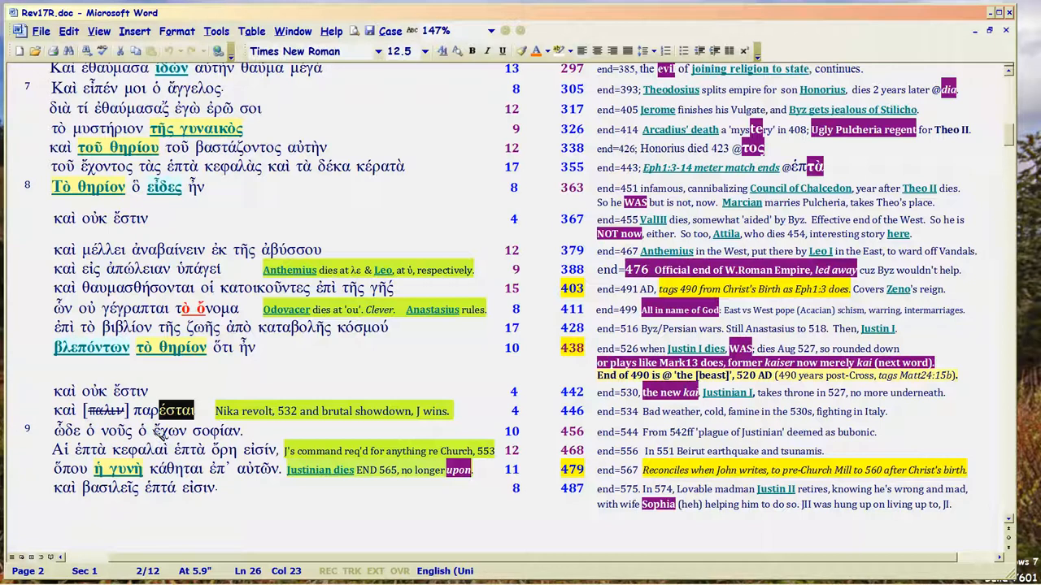
{"action": "mouse_move", "coordinate": [171, 437]}
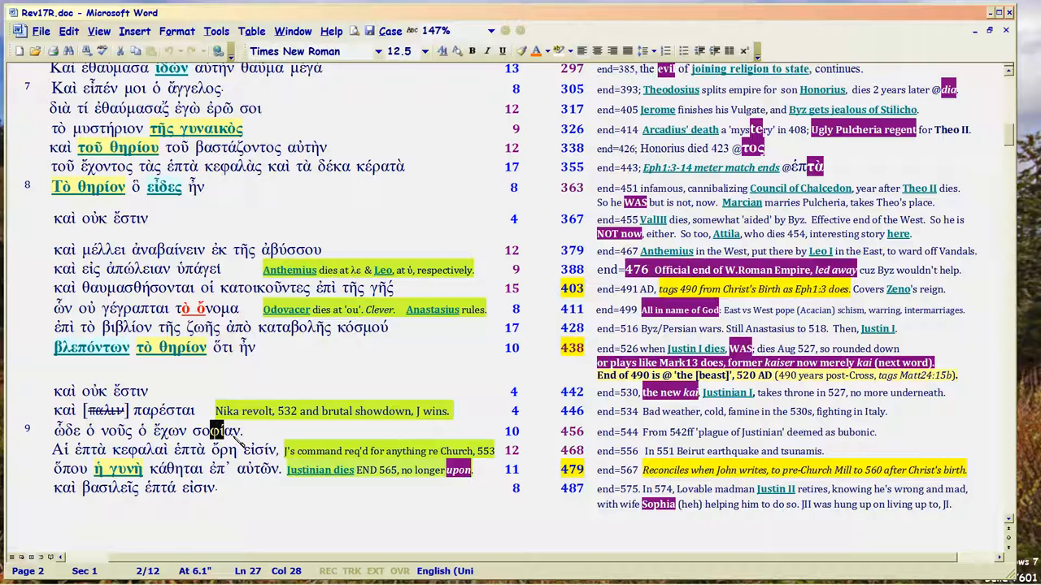
{"action": "mouse_move", "coordinate": [230, 441]}
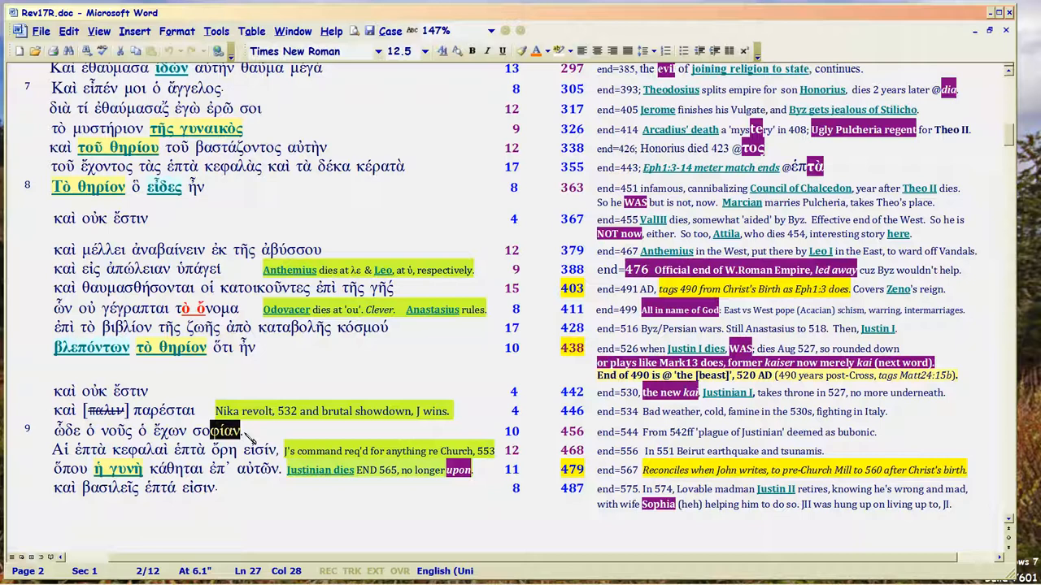
{"action": "mouse_move", "coordinate": [254, 434]}
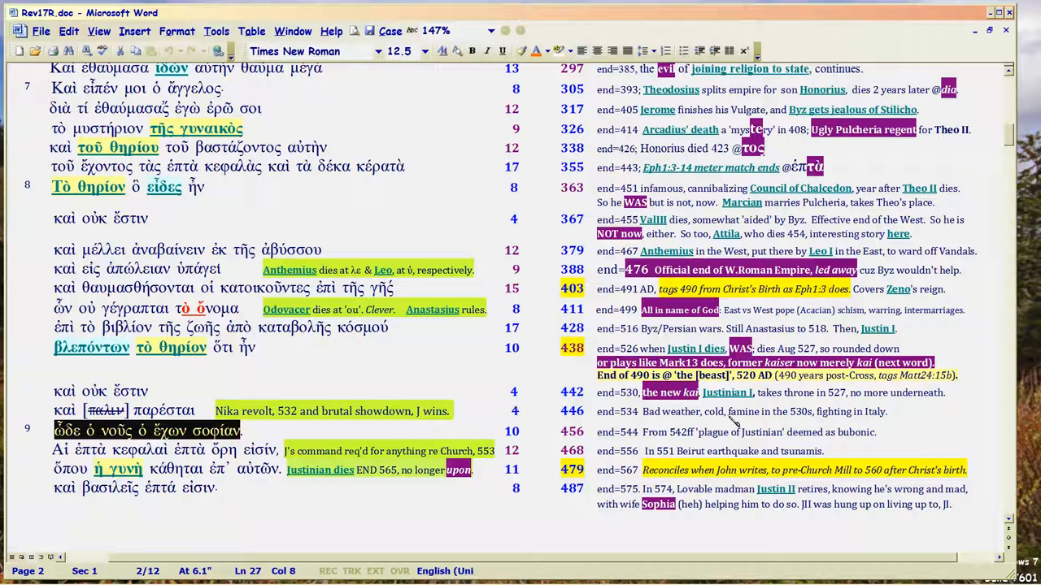
{"action": "mouse_move", "coordinate": [717, 400]}
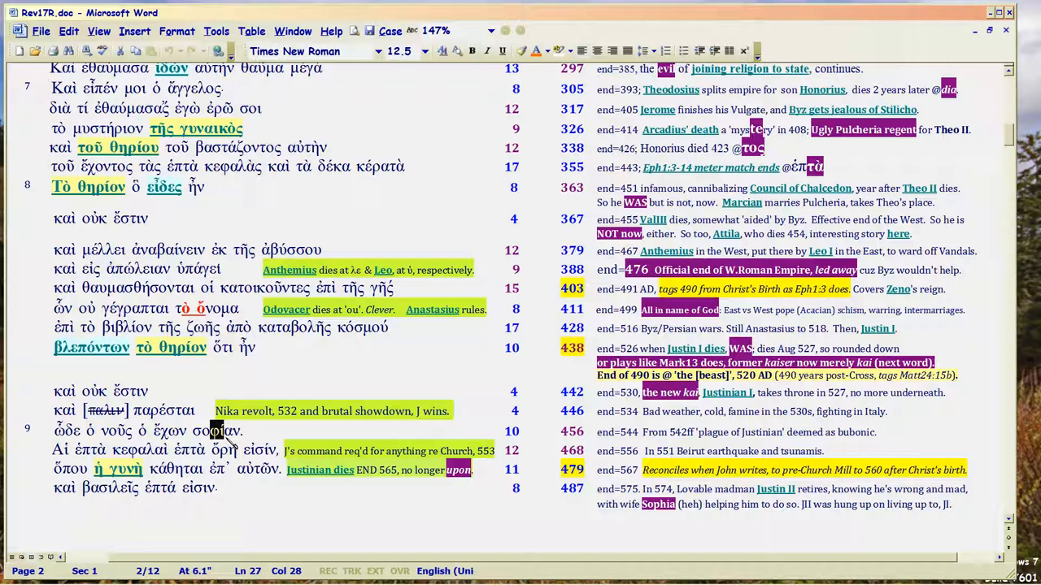
{"action": "mouse_move", "coordinate": [252, 439]}
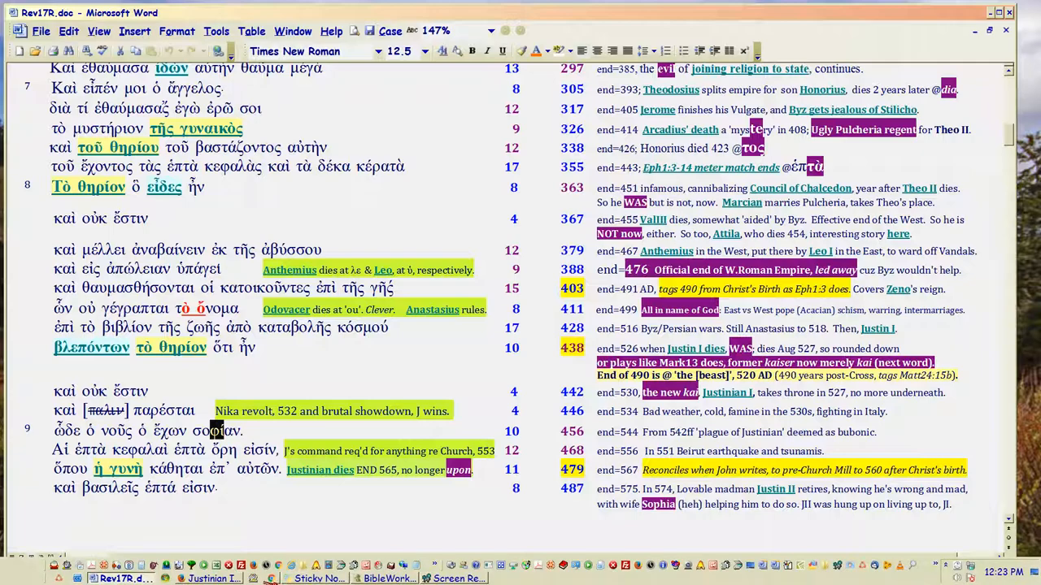
{"action": "left_click", "coordinate": [199, 579]}
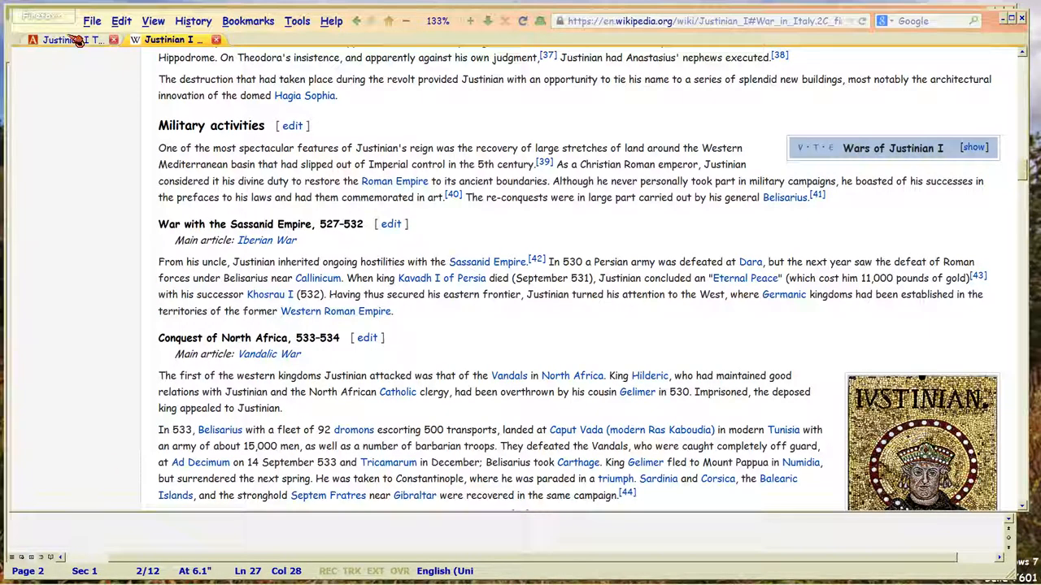
{"action": "left_click", "coordinate": [166, 39]}
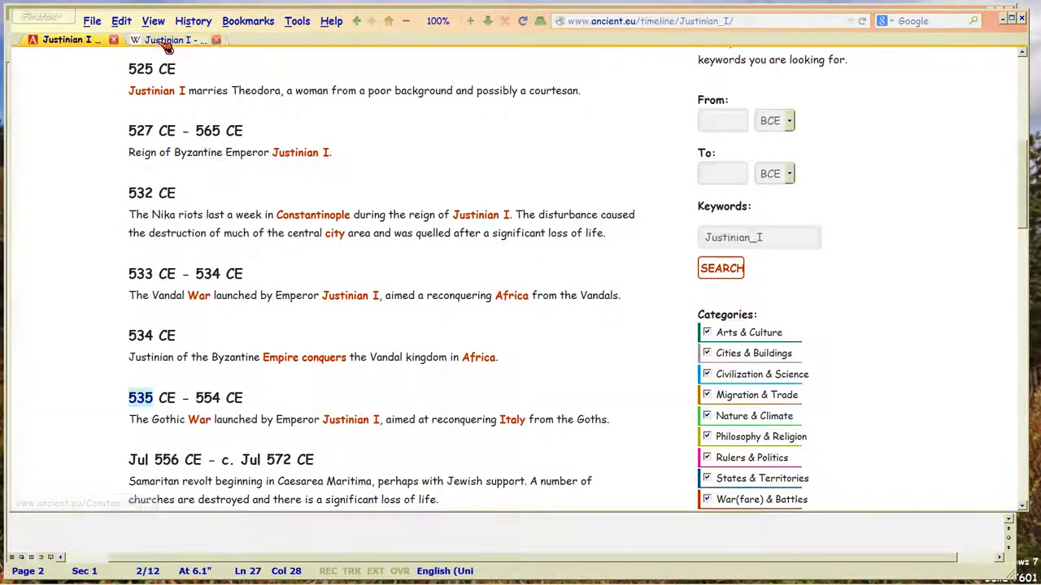
{"action": "left_click", "coordinate": [170, 39]}
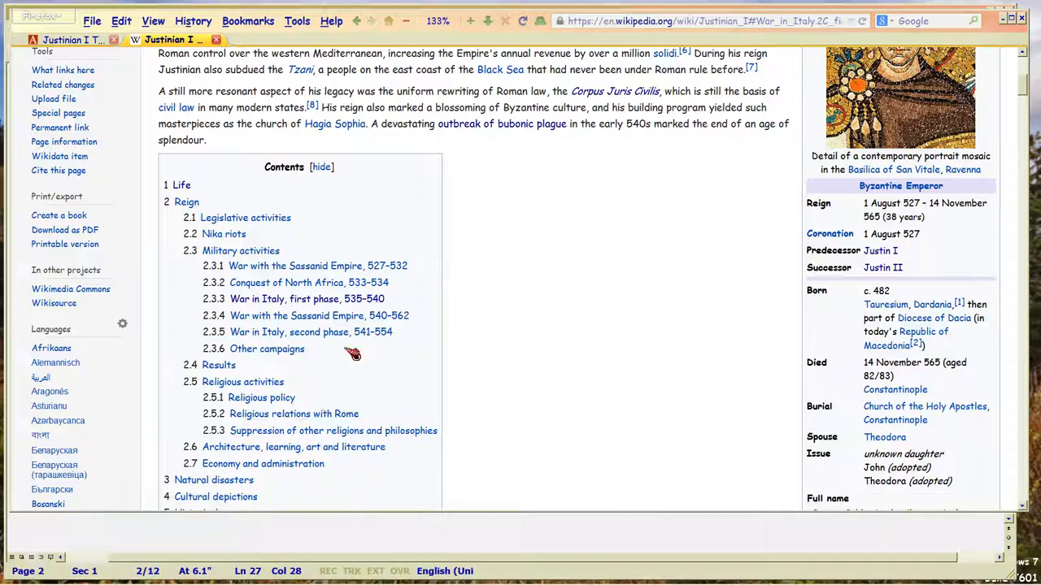
{"action": "mouse_move", "coordinate": [342, 274]}
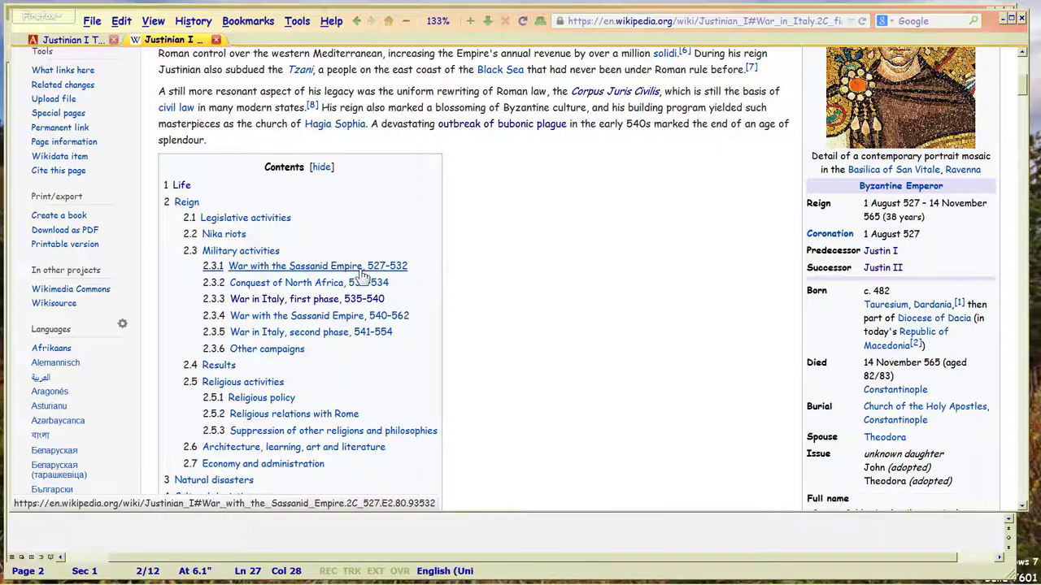
{"action": "mouse_move", "coordinate": [354, 282]}
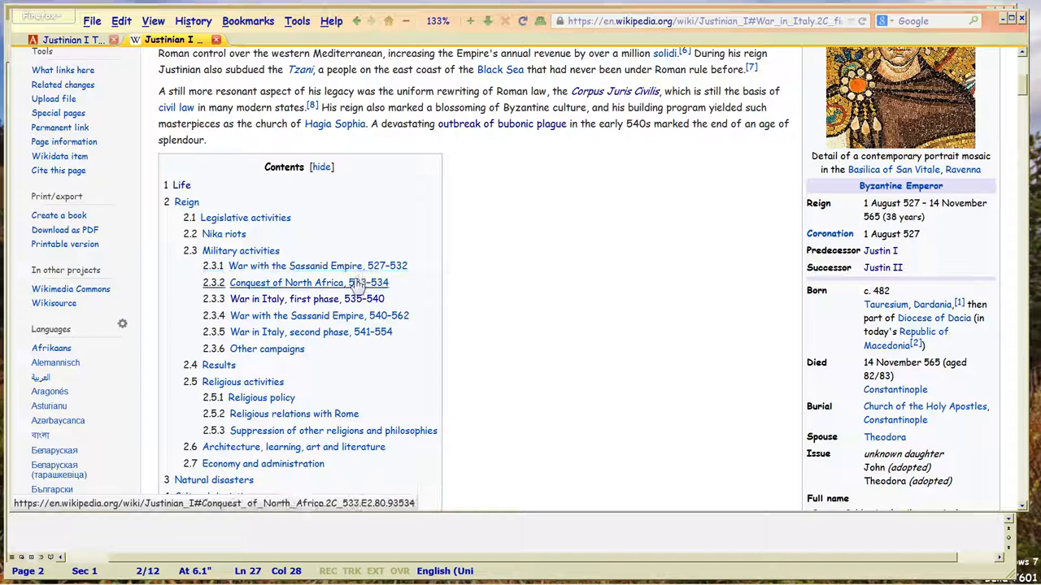
{"action": "mouse_move", "coordinate": [349, 288]}
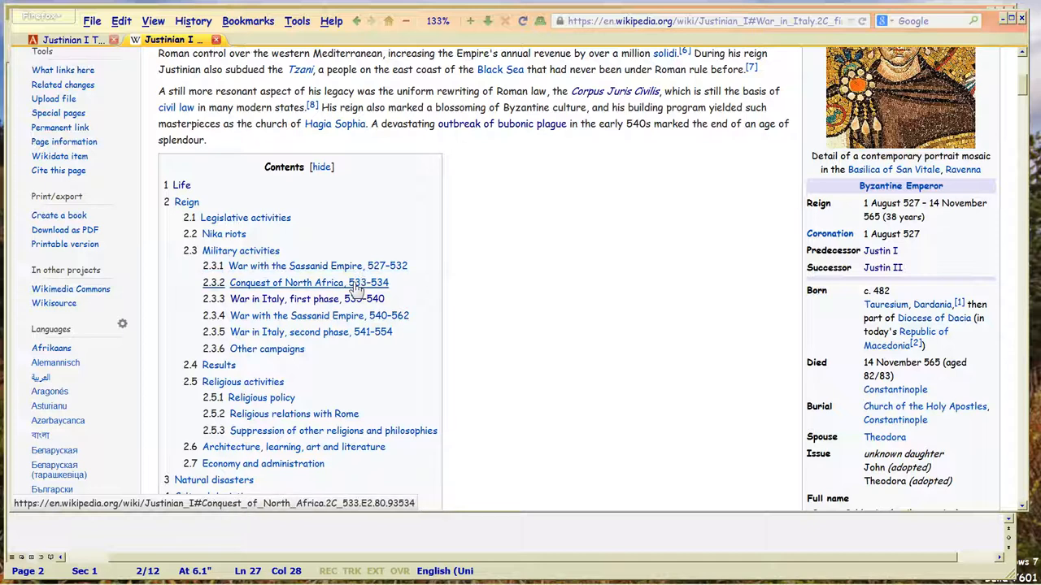
{"action": "mouse_move", "coordinate": [342, 304]}
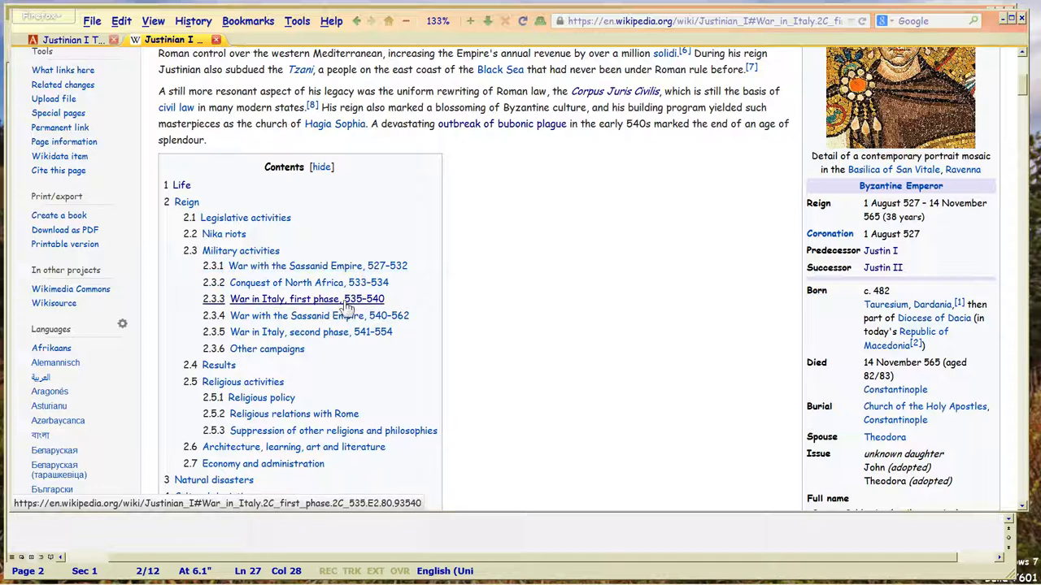
{"action": "mouse_move", "coordinate": [367, 308]}
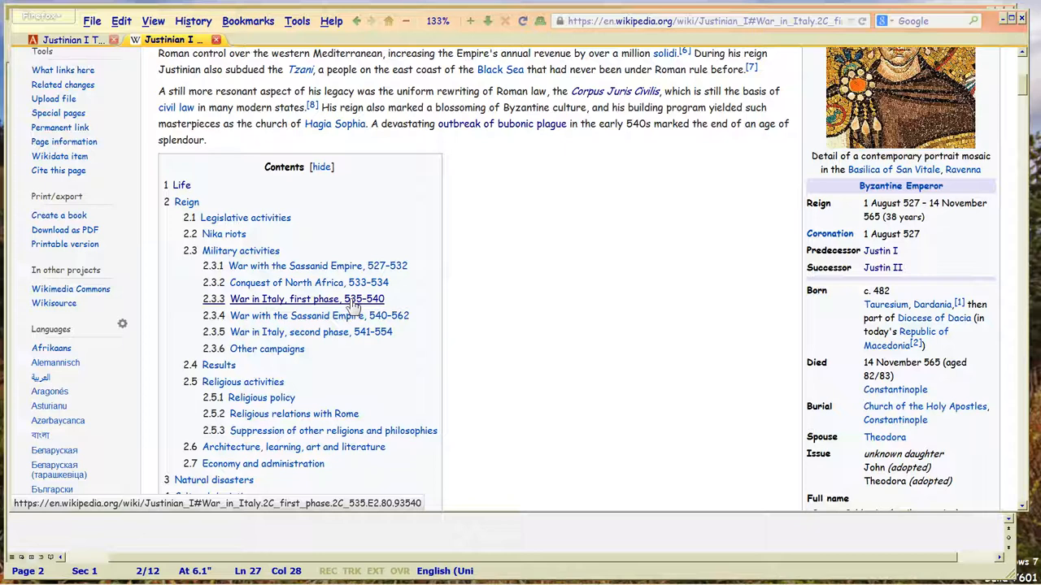
{"action": "mouse_move", "coordinate": [344, 304]}
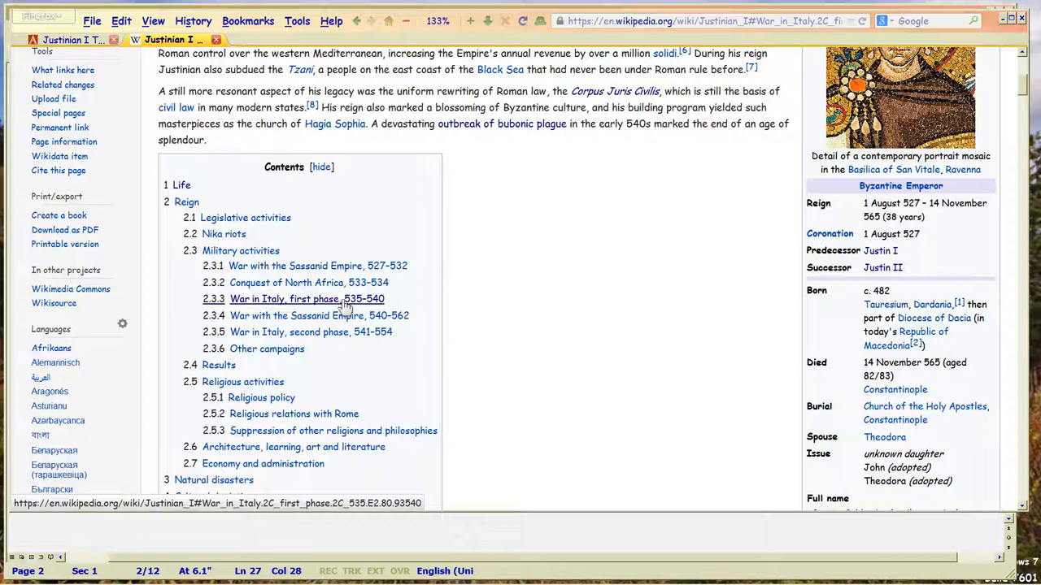
{"action": "mouse_move", "coordinate": [334, 327]}
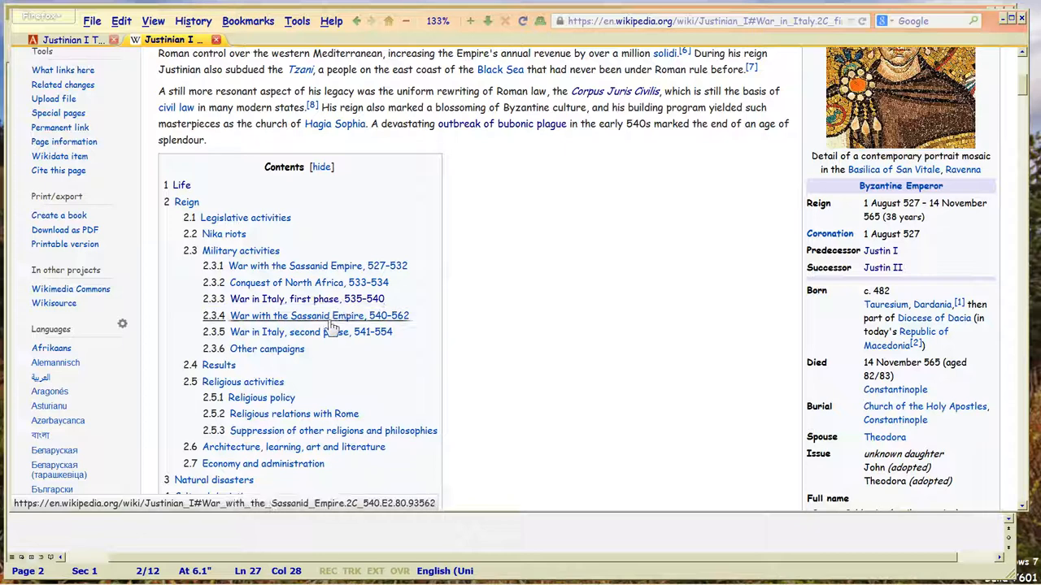
{"action": "mouse_move", "coordinate": [367, 332]}
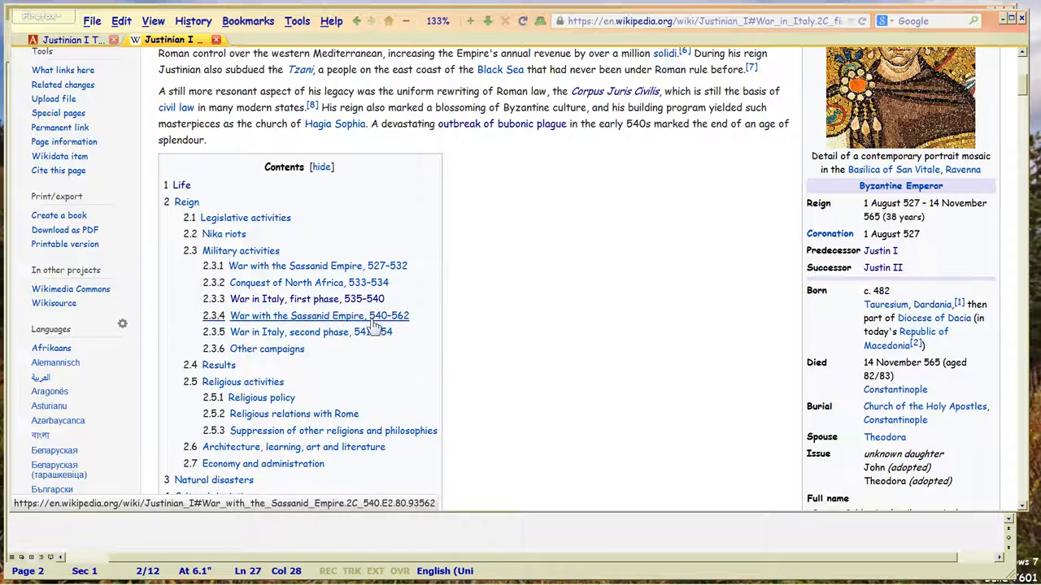
{"action": "mouse_move", "coordinate": [343, 343]}
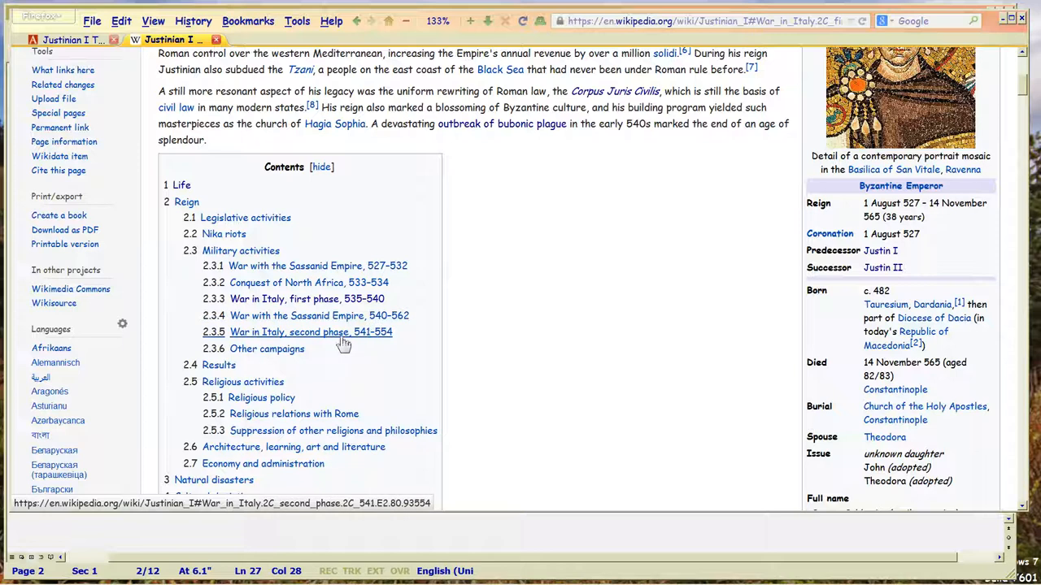
{"action": "mouse_move", "coordinate": [330, 302]}
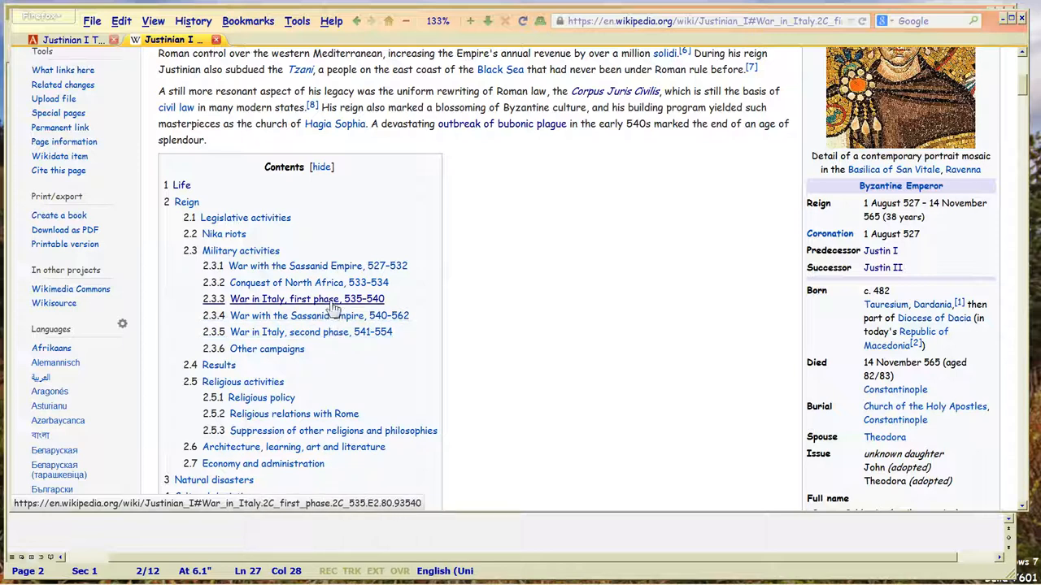
{"action": "mouse_move", "coordinate": [321, 338]}
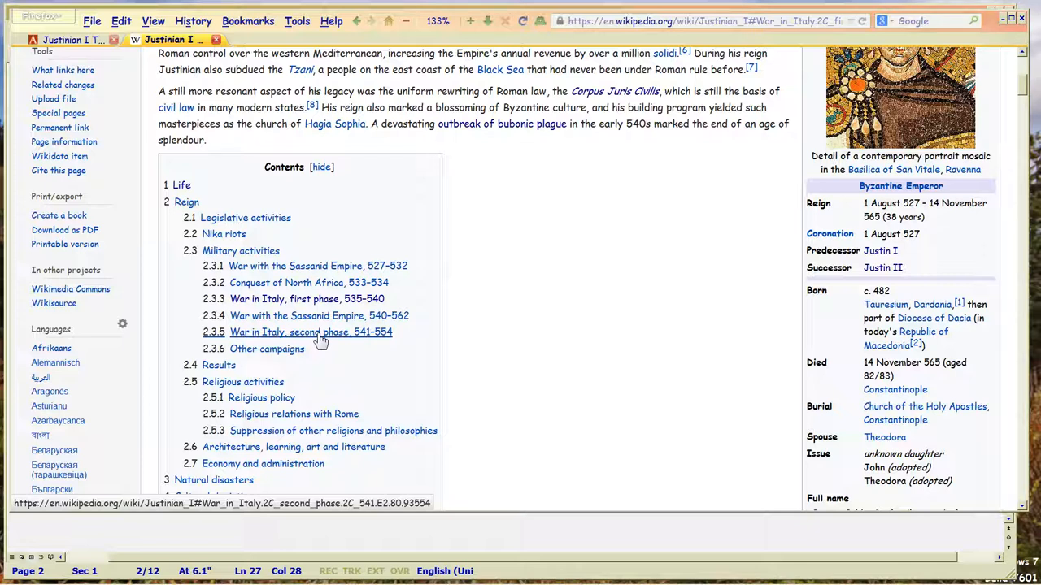
{"action": "mouse_move", "coordinate": [309, 319]}
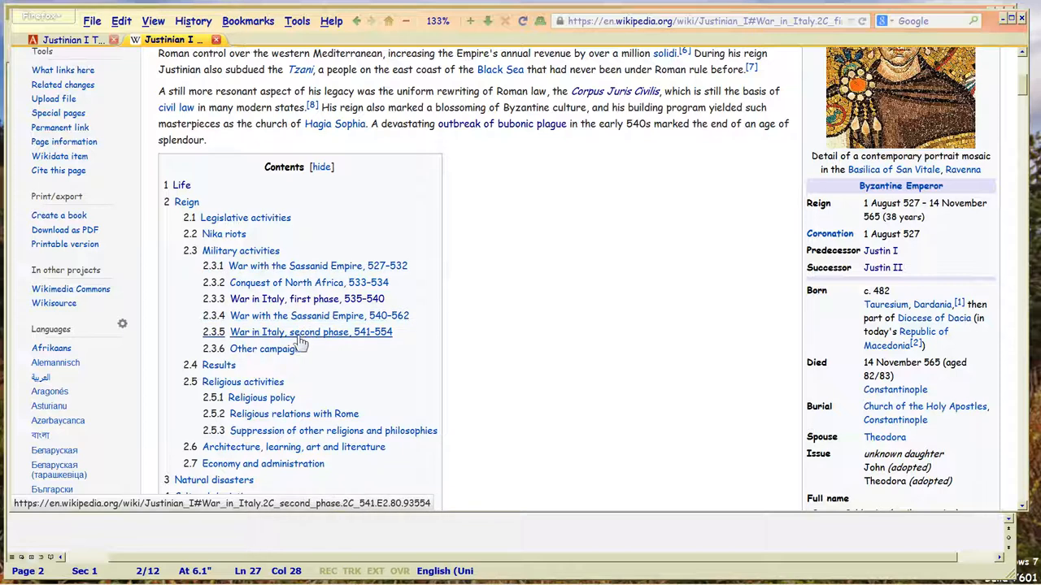
{"action": "mouse_move", "coordinate": [309, 350]}
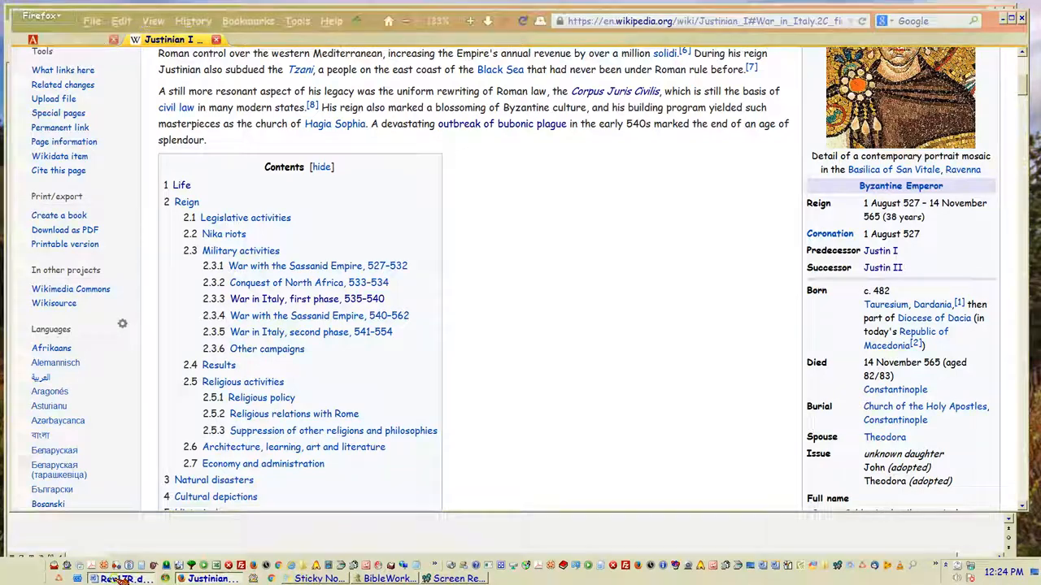
Step: Bring the Rev17R.doc Word window back to the front from the taskbar
{"action": "left_click", "coordinate": [118, 578]}
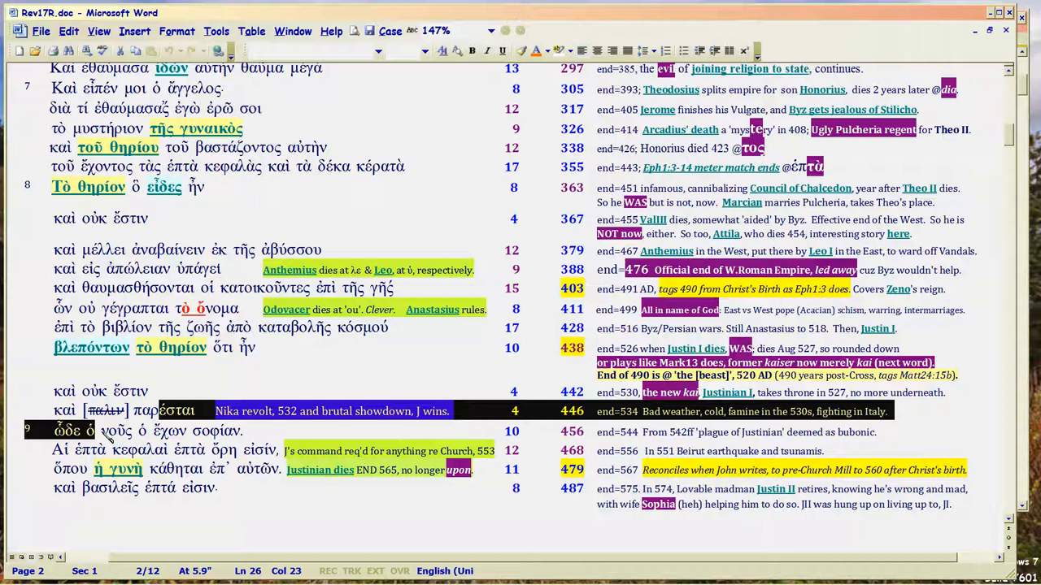
{"action": "mouse_move", "coordinate": [110, 438]}
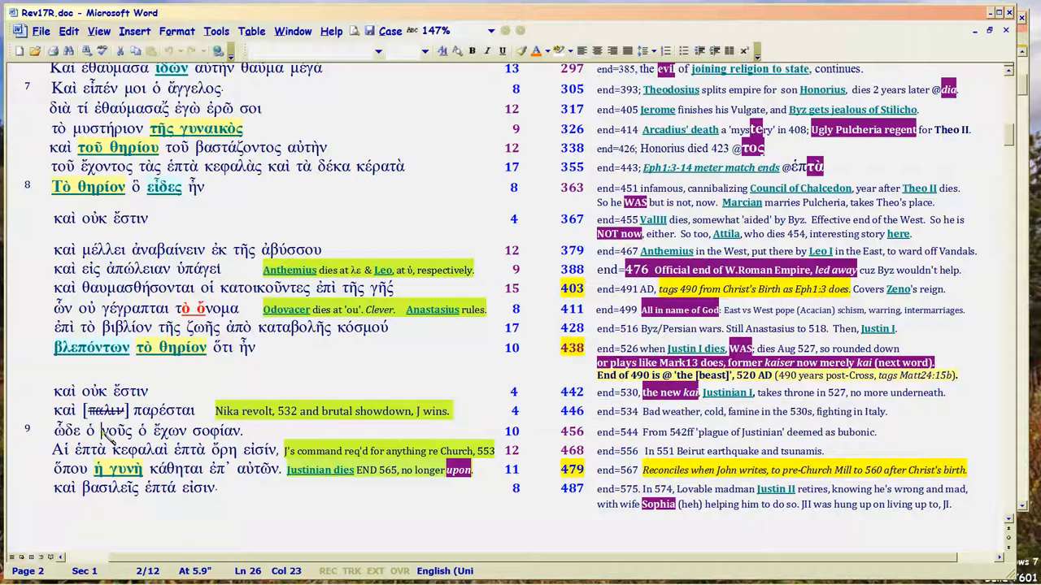
{"action": "double_click", "coordinate": [117, 430]}
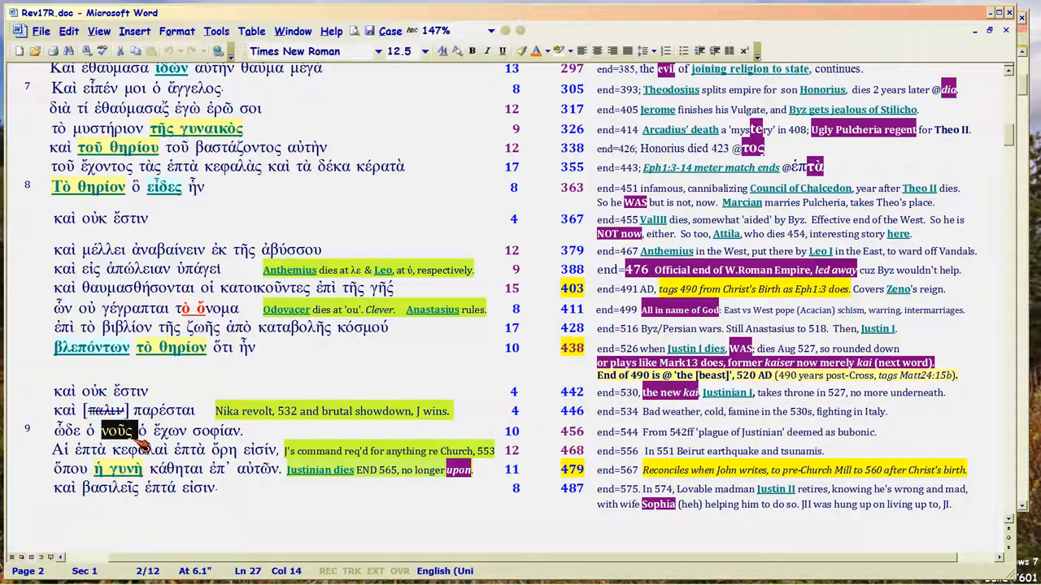
{"action": "double_click", "coordinate": [168, 430]}
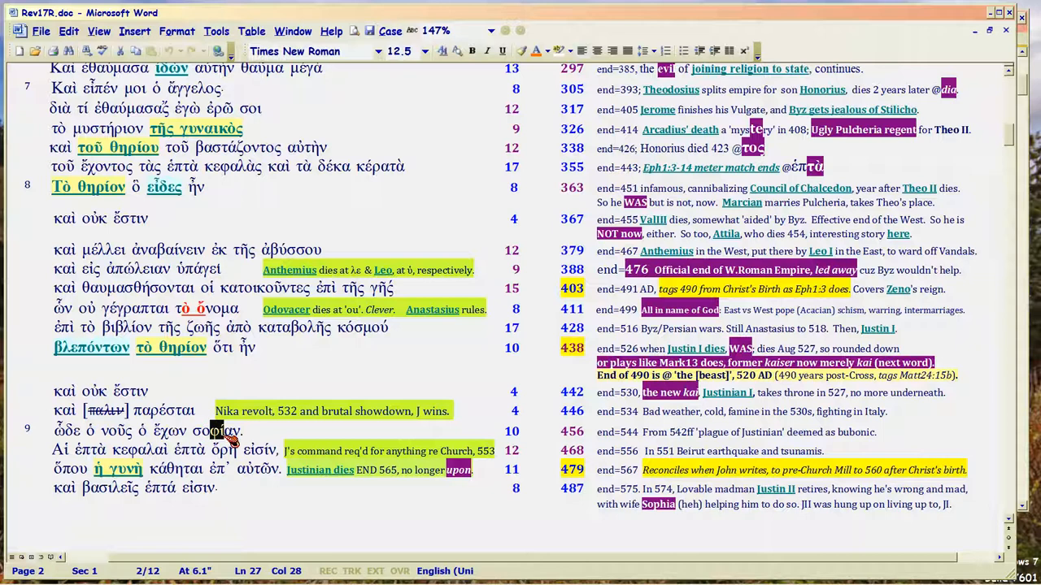
{"action": "mouse_move", "coordinate": [222, 433]}
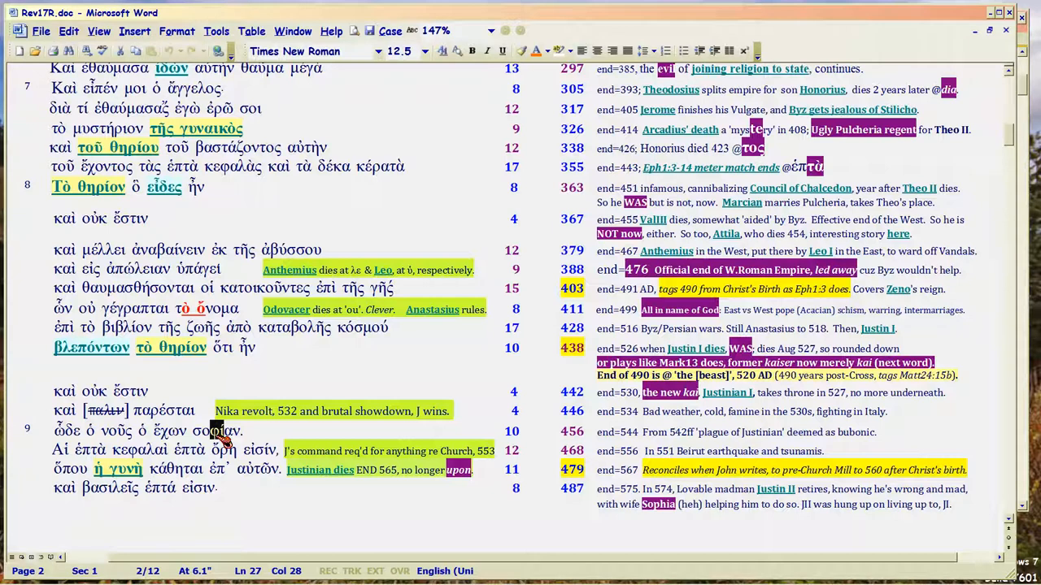
{"action": "mouse_move", "coordinate": [648, 443]}
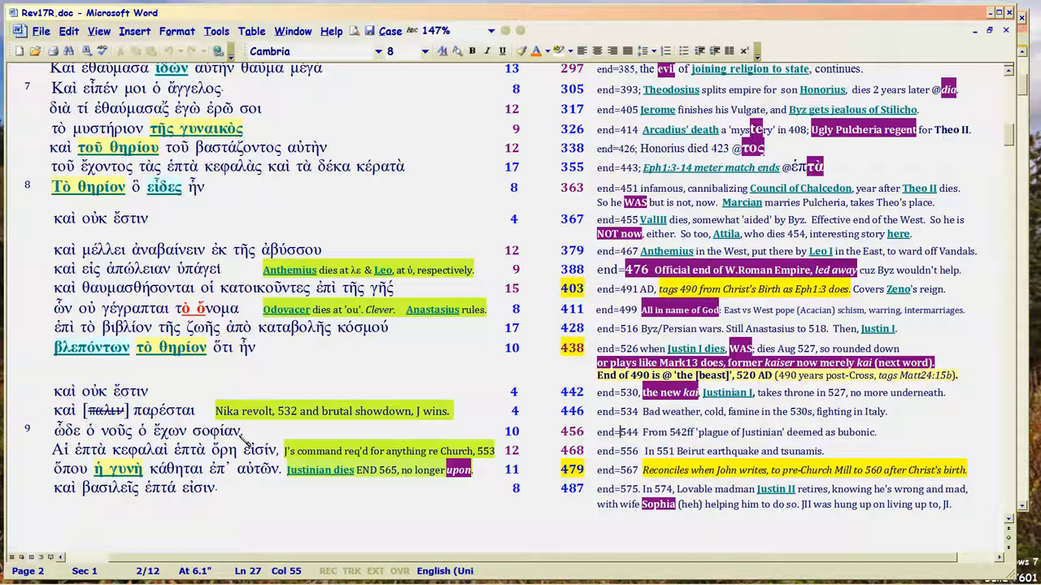
{"action": "mouse_move", "coordinate": [219, 437]}
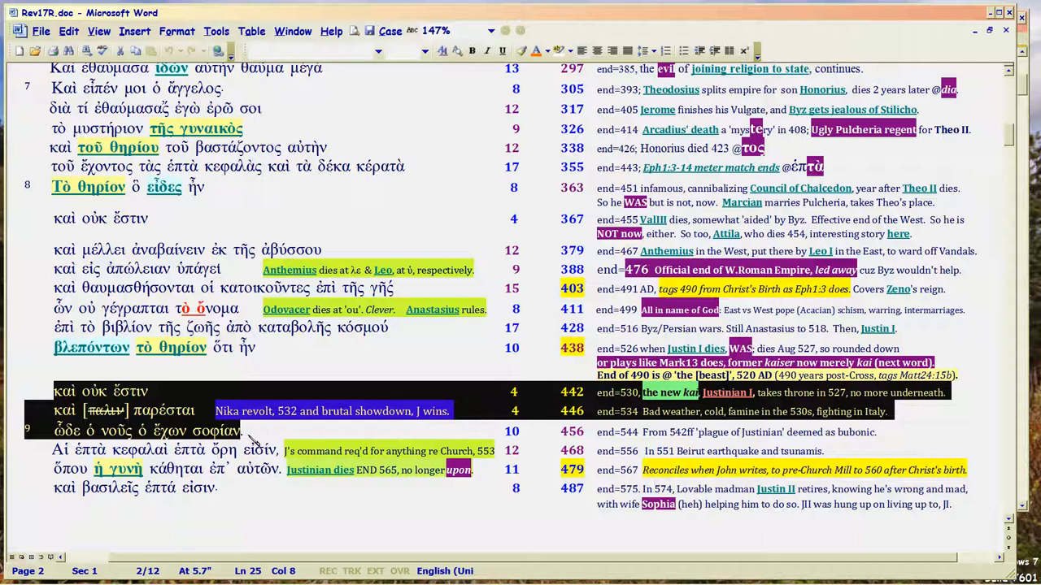
{"action": "mouse_move", "coordinate": [262, 437]}
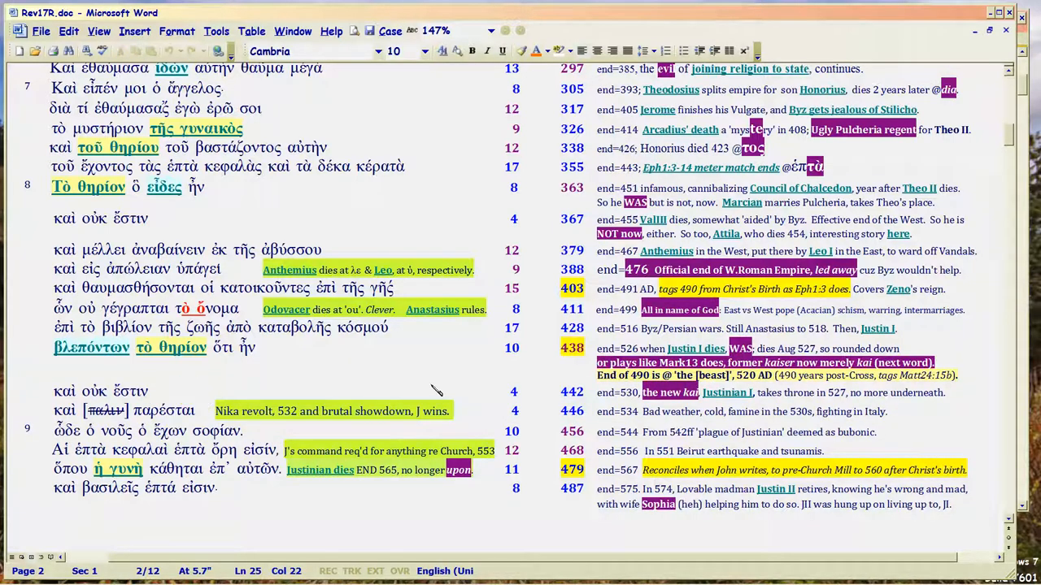
{"action": "mouse_move", "coordinate": [800, 187]}
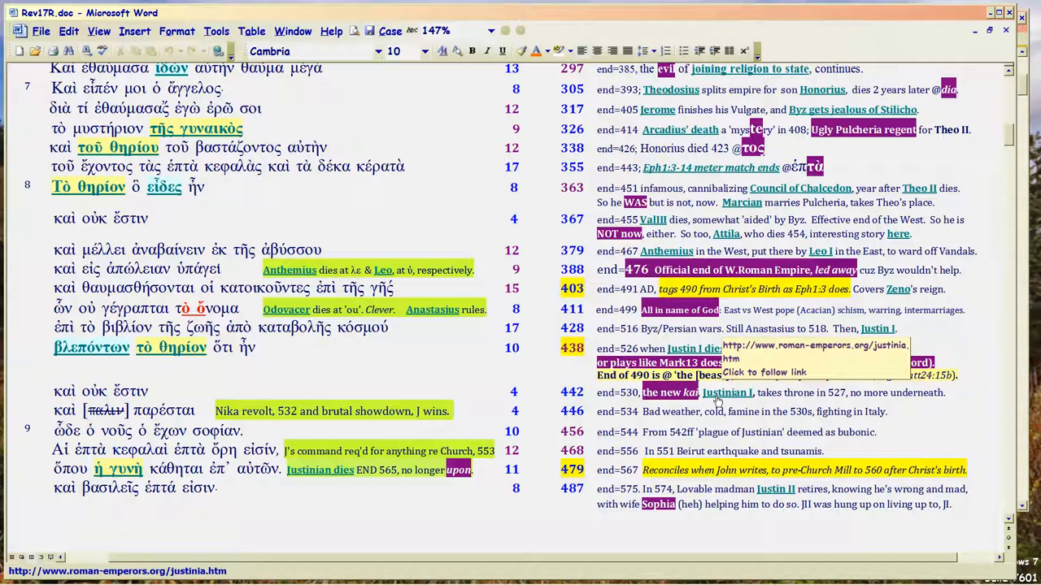
{"action": "left_click", "coordinate": [164, 391]}
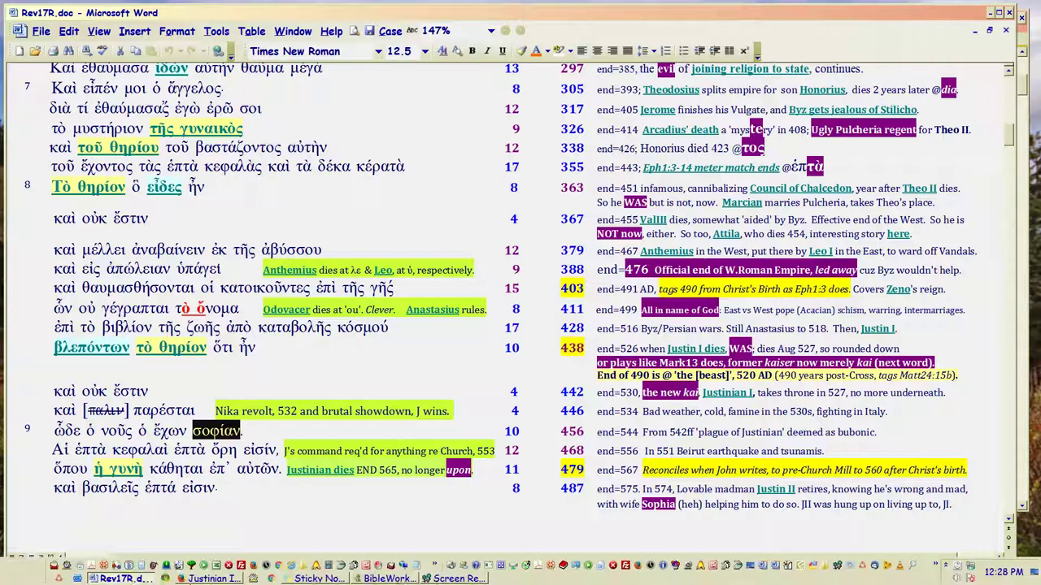
Step: Switch to the Firefox window showing the Justinian I Wikipedia article
{"action": "left_click", "coordinate": [202, 578]}
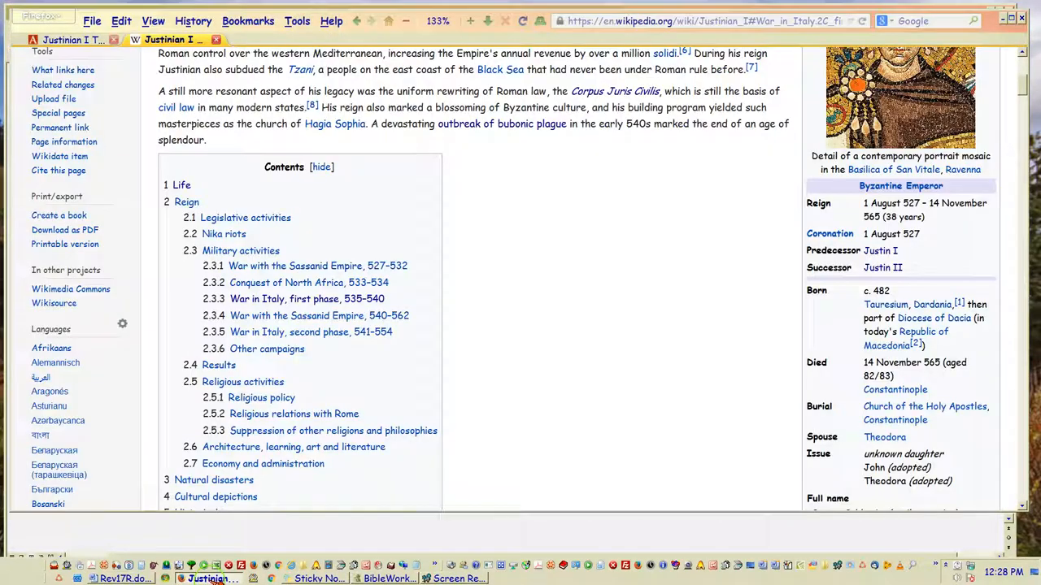
{"action": "mouse_move", "coordinate": [339, 339]}
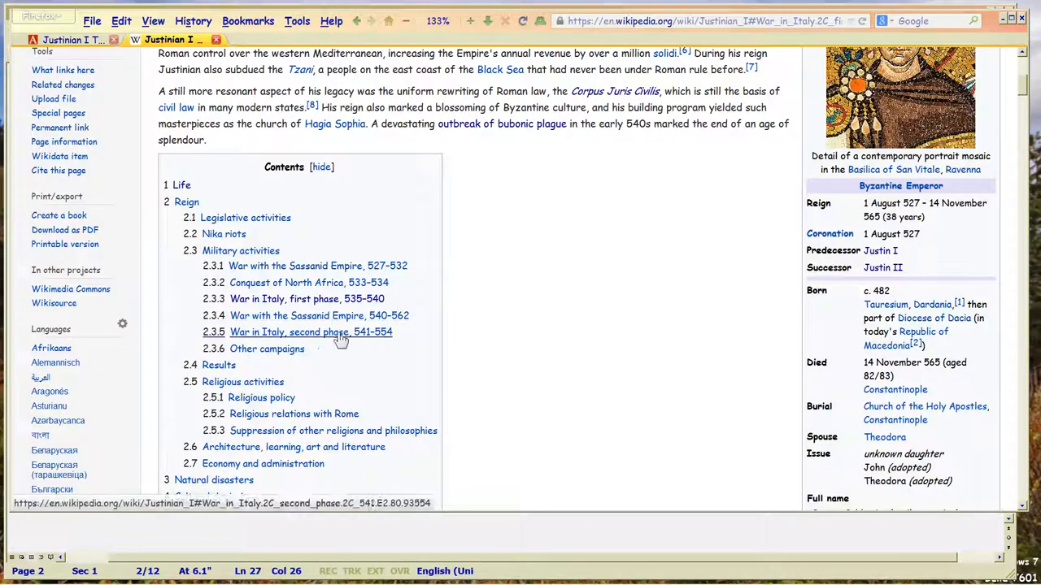
{"action": "mouse_move", "coordinate": [328, 315]}
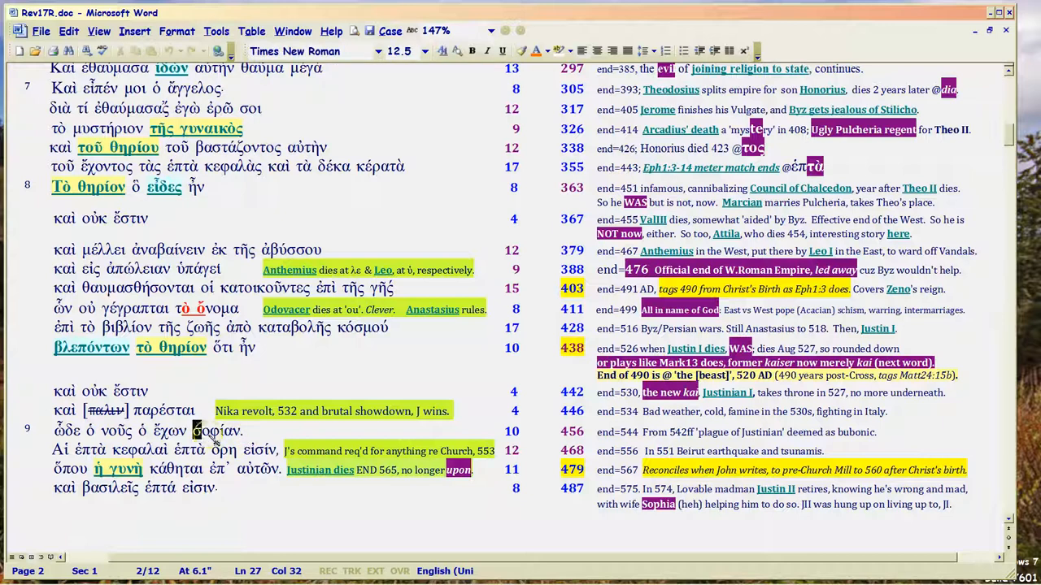
{"action": "double_click", "coordinate": [216, 430]}
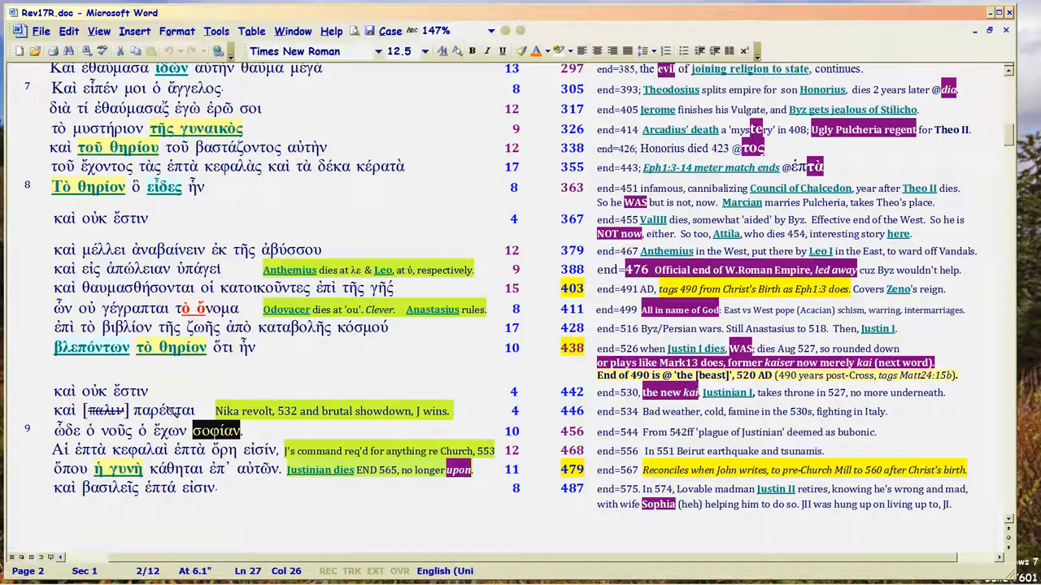
{"action": "mouse_move", "coordinate": [733, 402]}
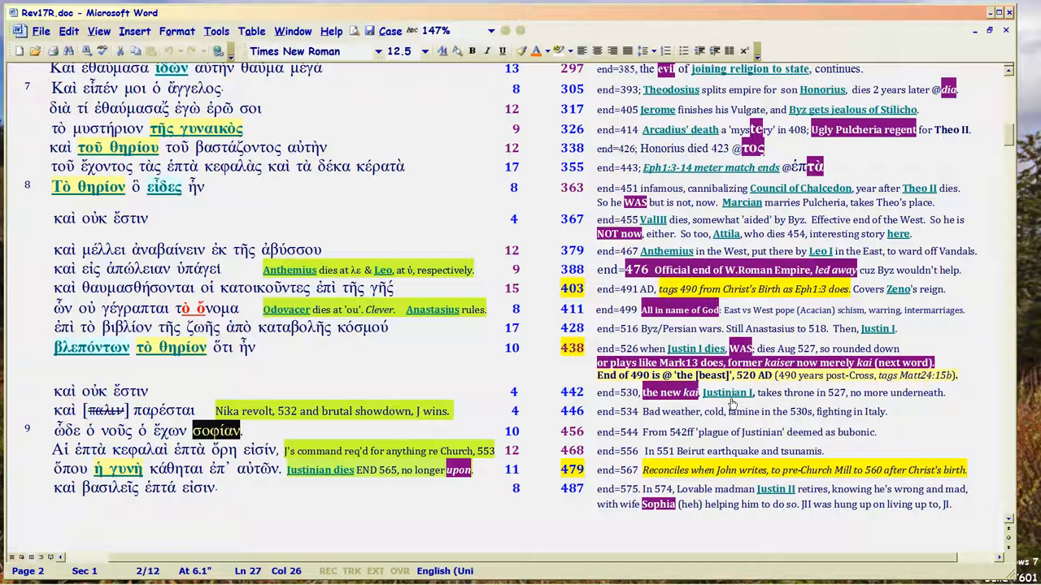
{"action": "mouse_move", "coordinate": [727, 392]}
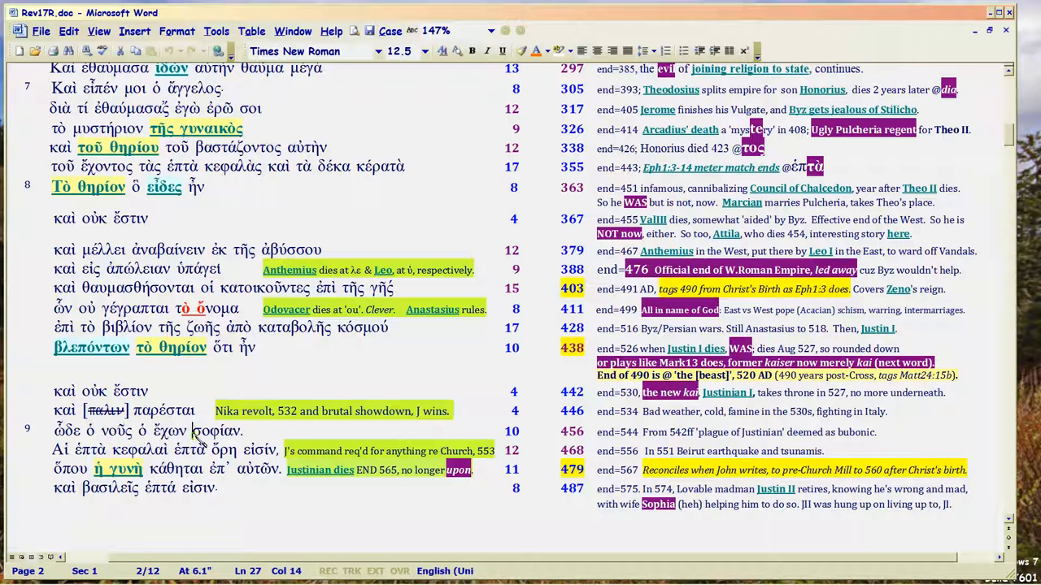
{"action": "double_click", "coordinate": [217, 431]}
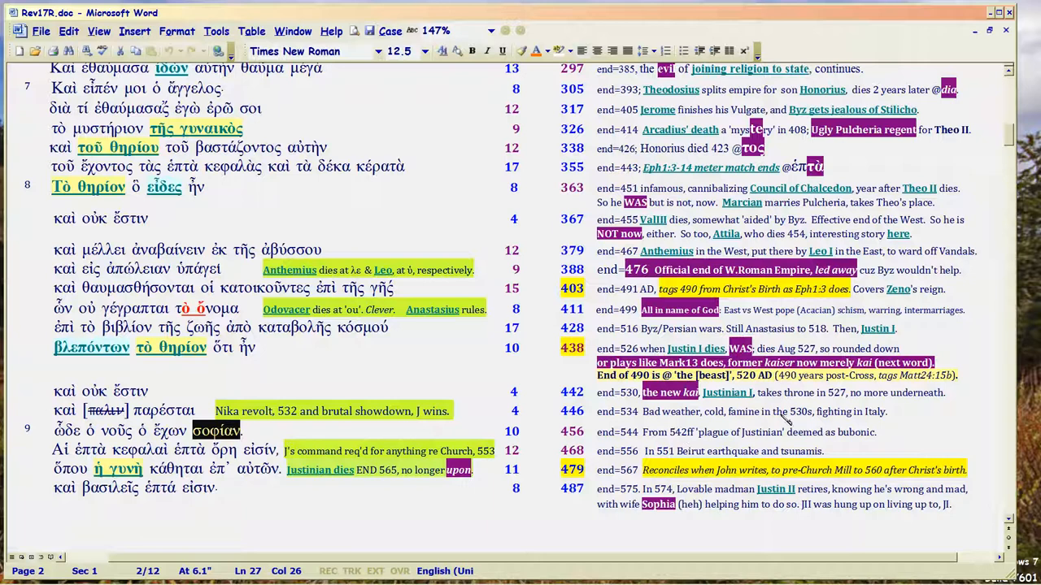
{"action": "mouse_move", "coordinate": [725, 393]}
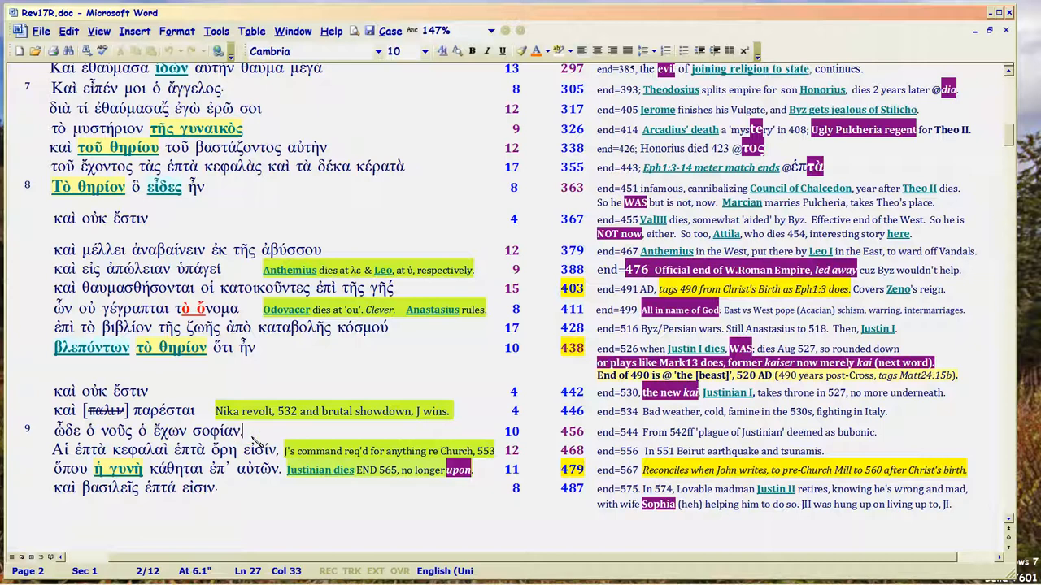
{"action": "mouse_move", "coordinate": [212, 430]}
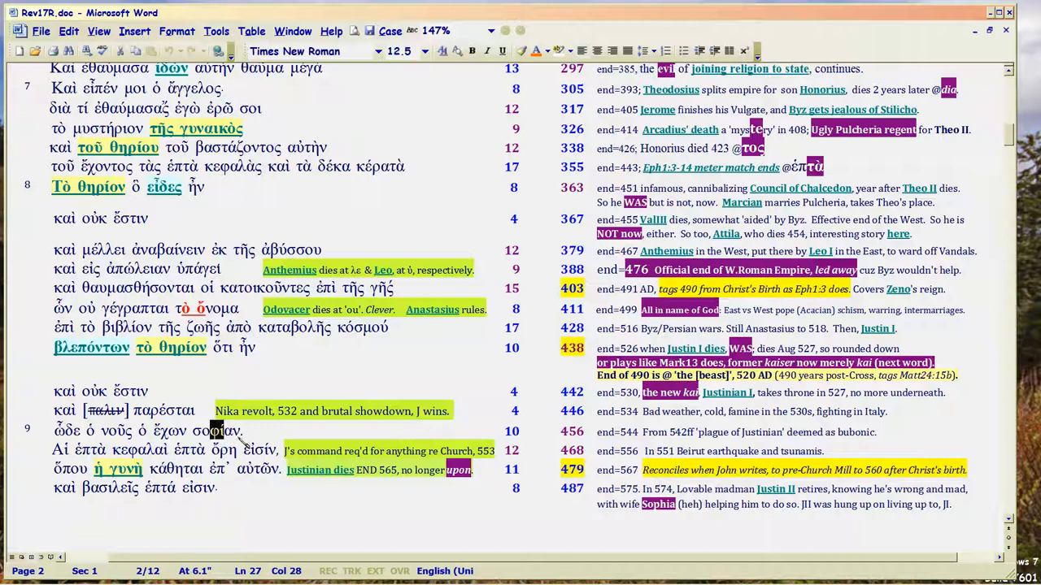
{"action": "mouse_move", "coordinate": [264, 435]}
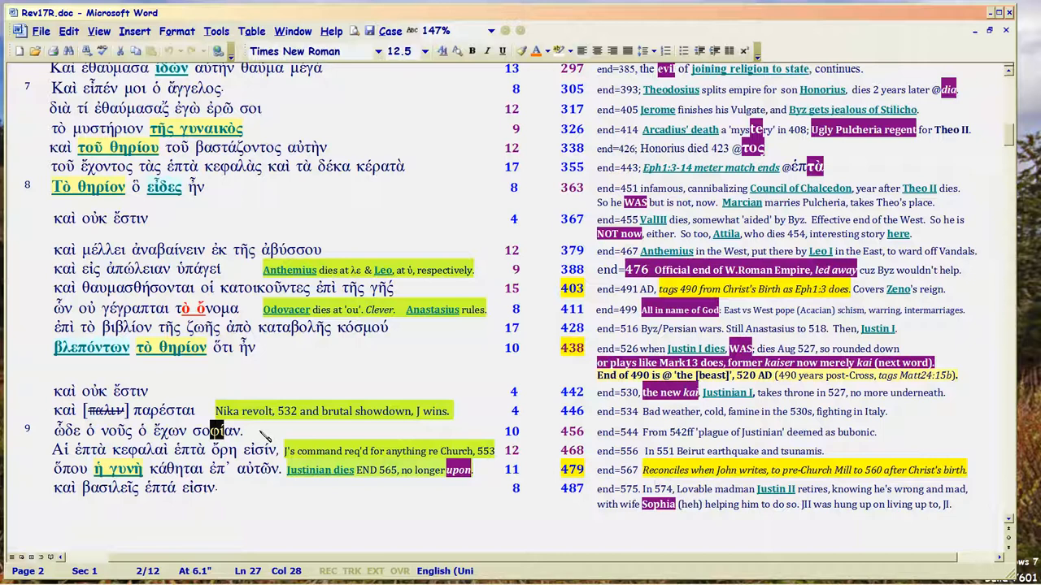
{"action": "mouse_move", "coordinate": [252, 436]}
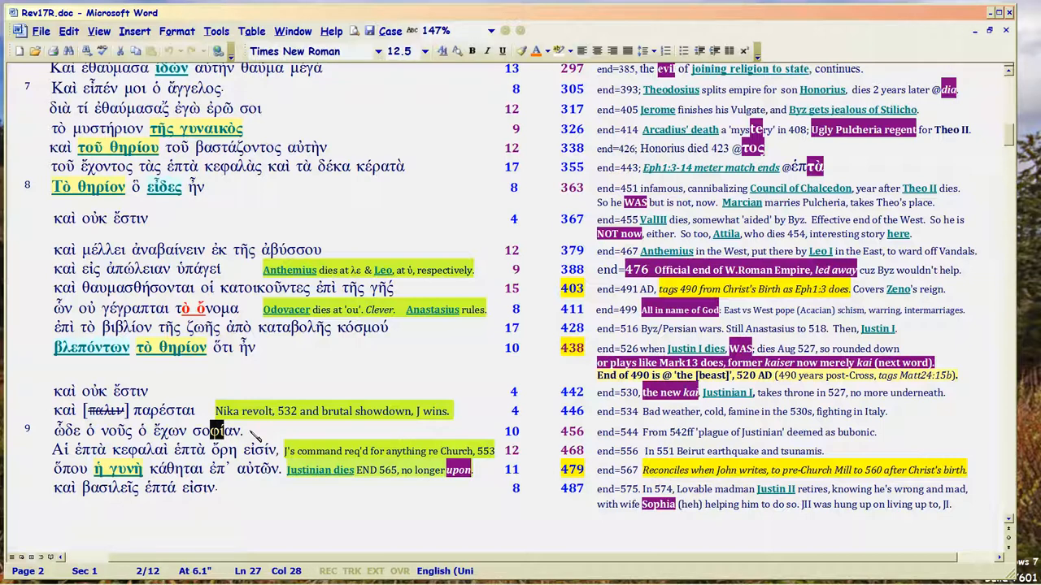
{"action": "mouse_move", "coordinate": [424, 399]}
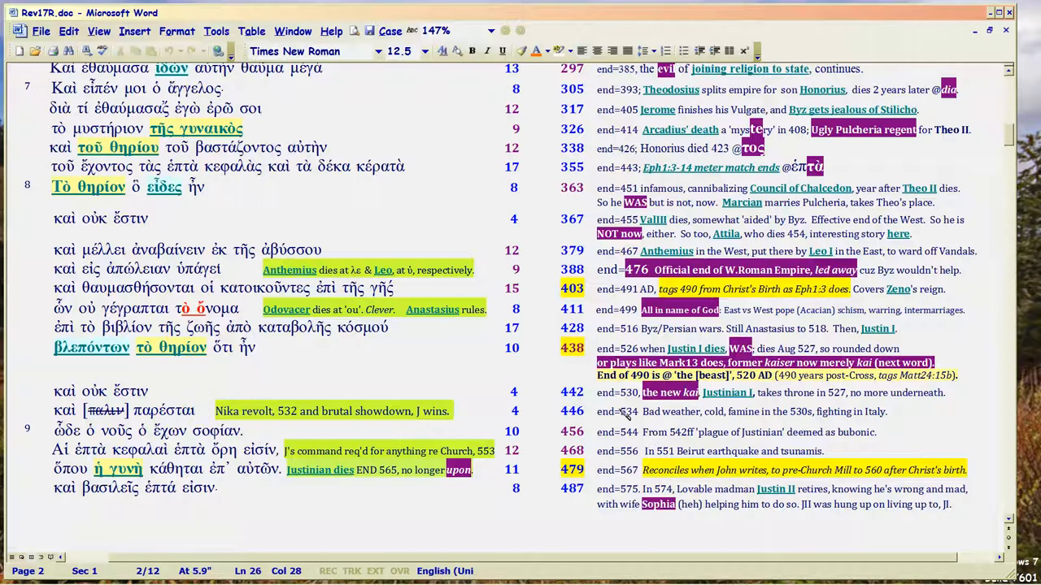
{"action": "mouse_move", "coordinate": [649, 419]}
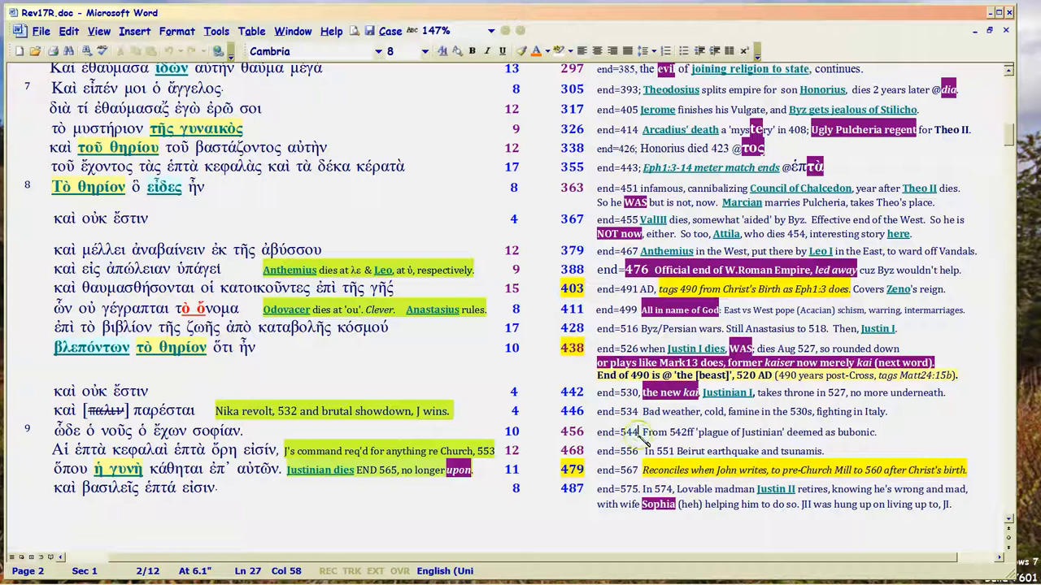
{"action": "mouse_move", "coordinate": [640, 443]}
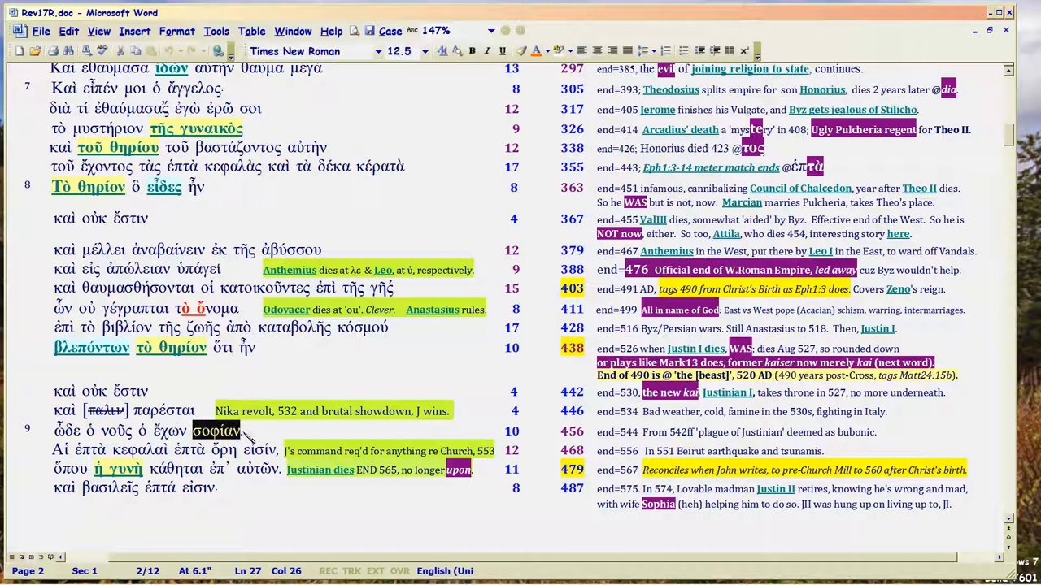
{"action": "mouse_move", "coordinate": [255, 441]}
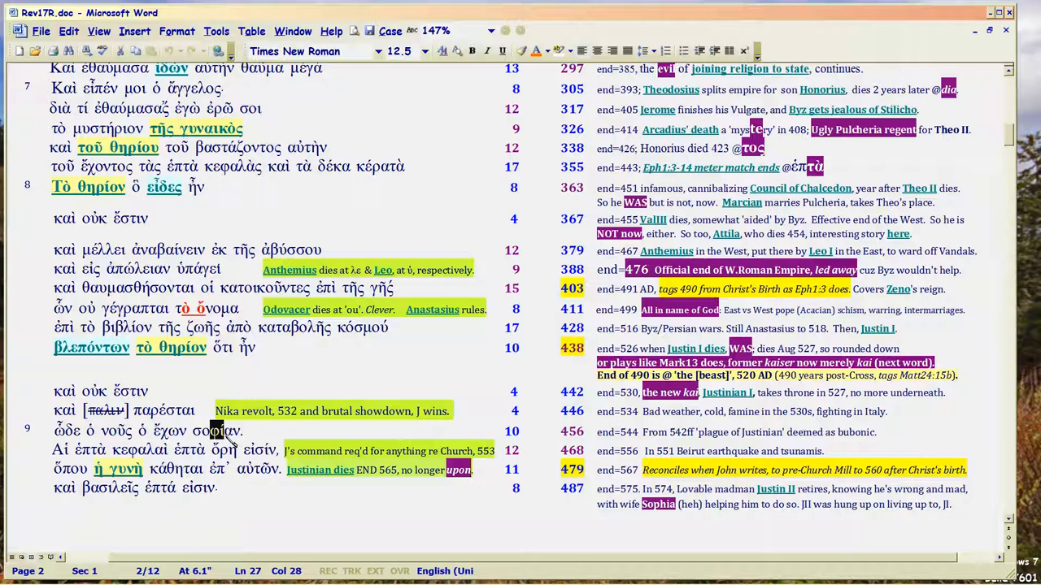
{"action": "mouse_move", "coordinate": [248, 440]}
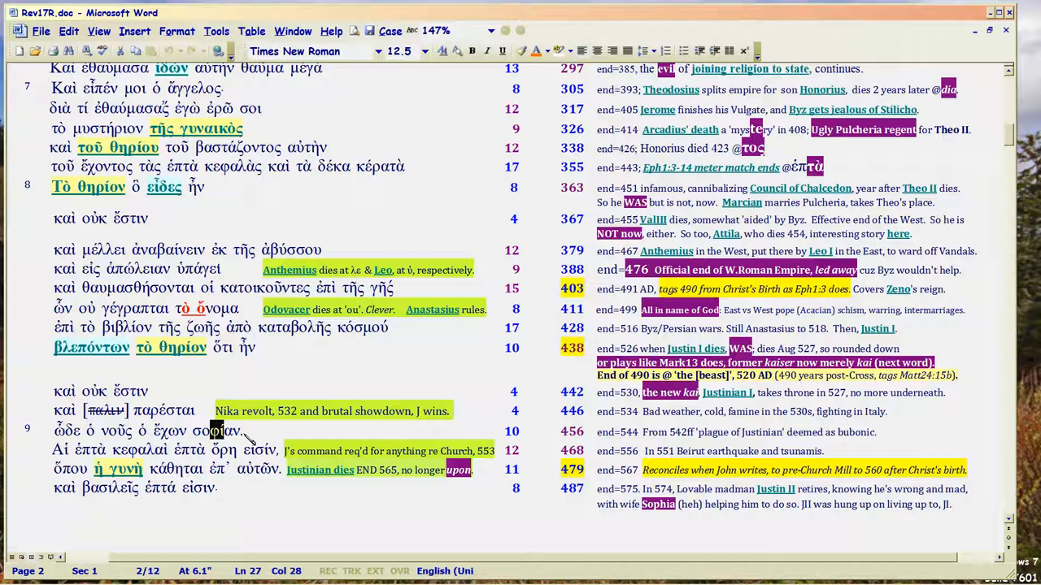